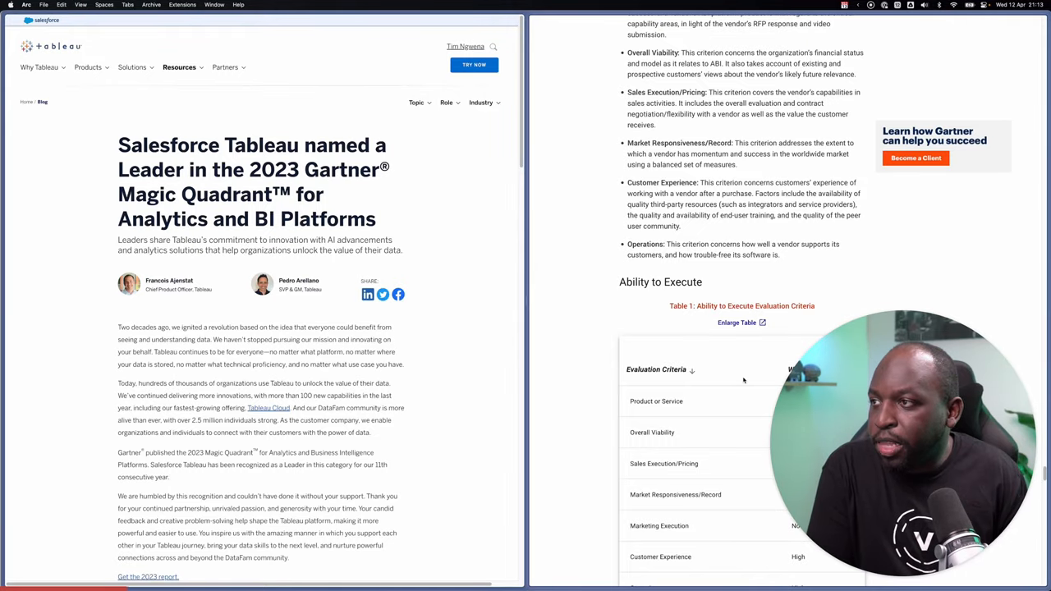
Move the Gartner pane to the report's title and Market Definition section.
{"action": "scroll", "scroll_direction": "down", "scroll_amount": 3}
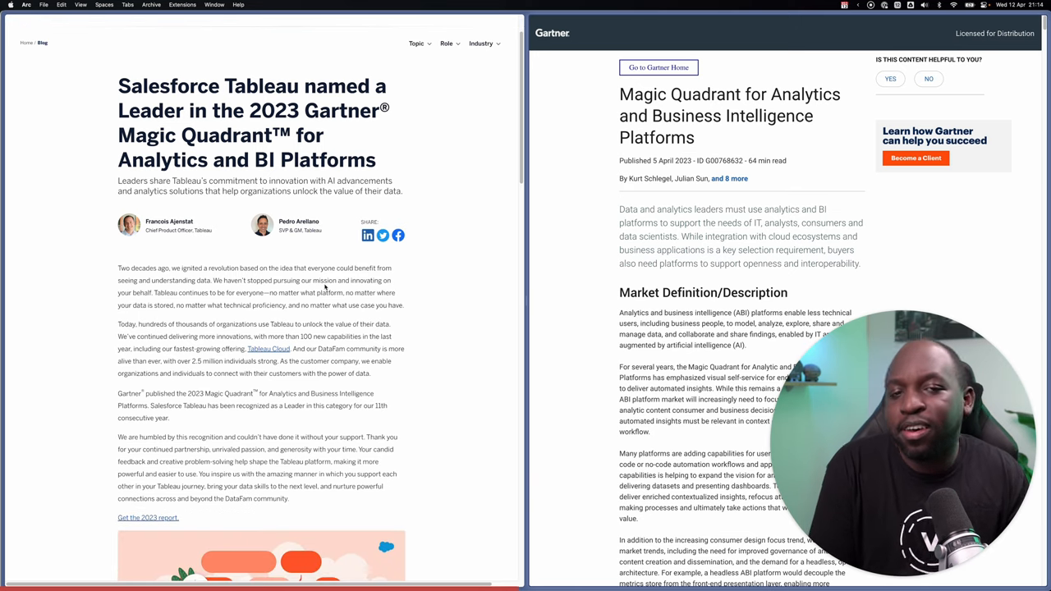
Read the Tableau blog down to 'How is Tableau bringing analytics to everyone?'.
{"action": "scroll", "scroll_direction": "down", "scroll_amount": 3}
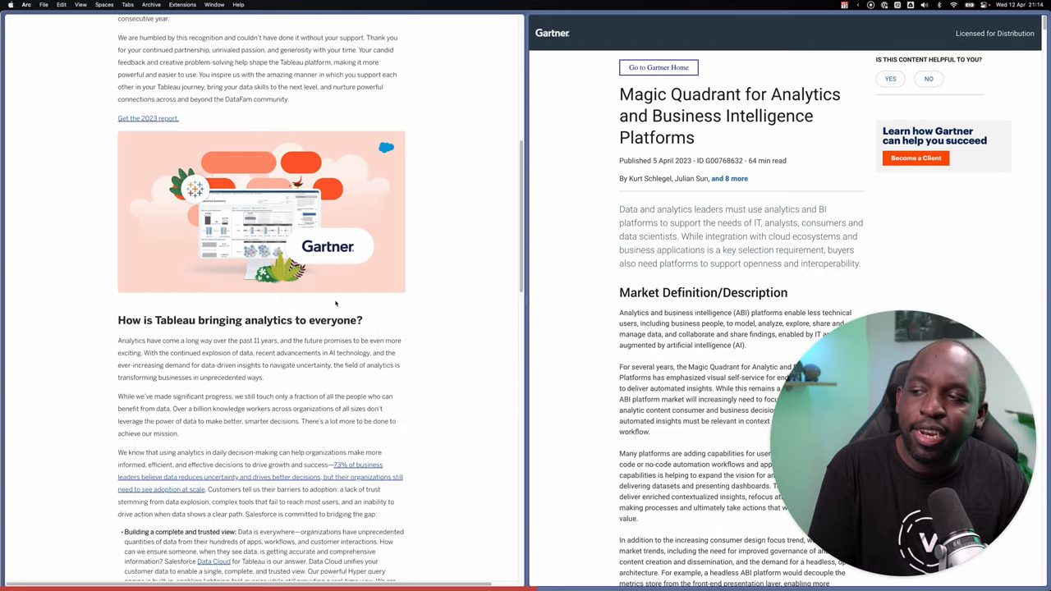
{"action": "scroll", "scroll_direction": "down", "scroll_amount": 3}
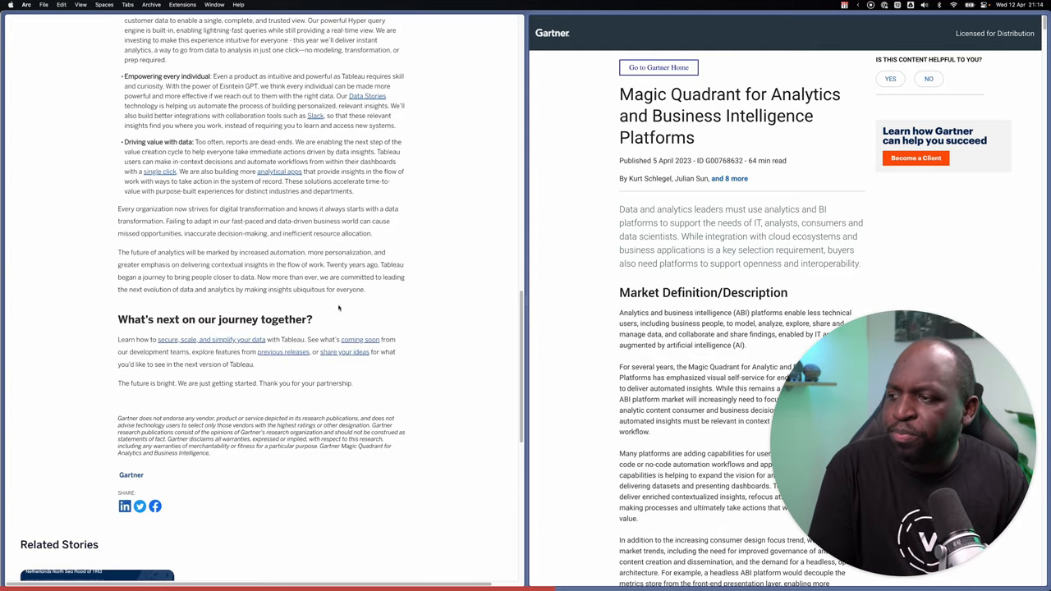
{"action": "scroll", "scroll_direction": "up", "scroll_amount": 3}
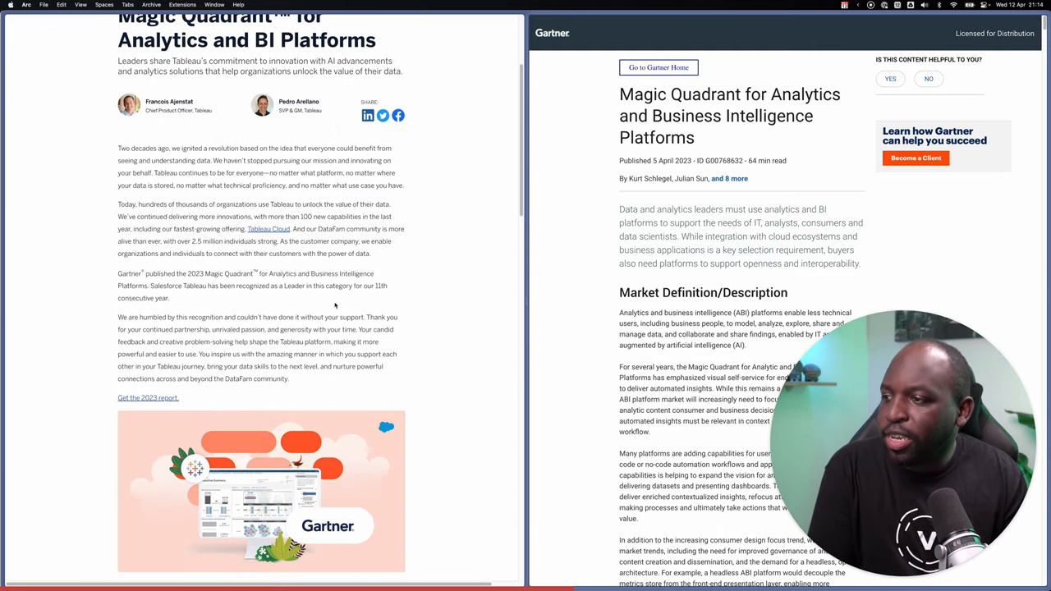
{"action": "scroll", "scroll_direction": "up", "scroll_amount": 3}
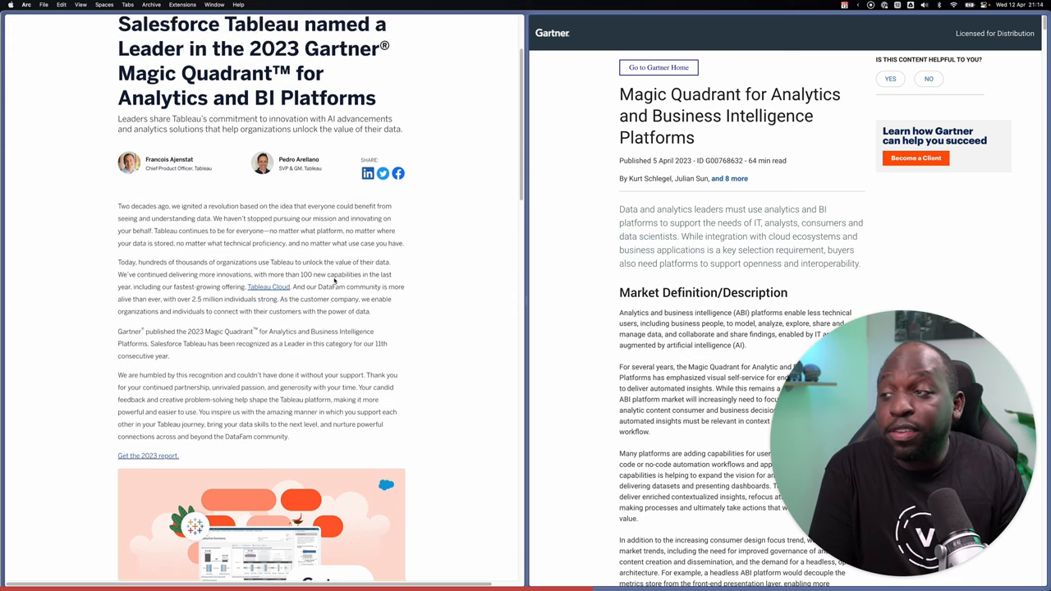
{"action": "scroll", "scroll_direction": "up", "scroll_amount": 3}
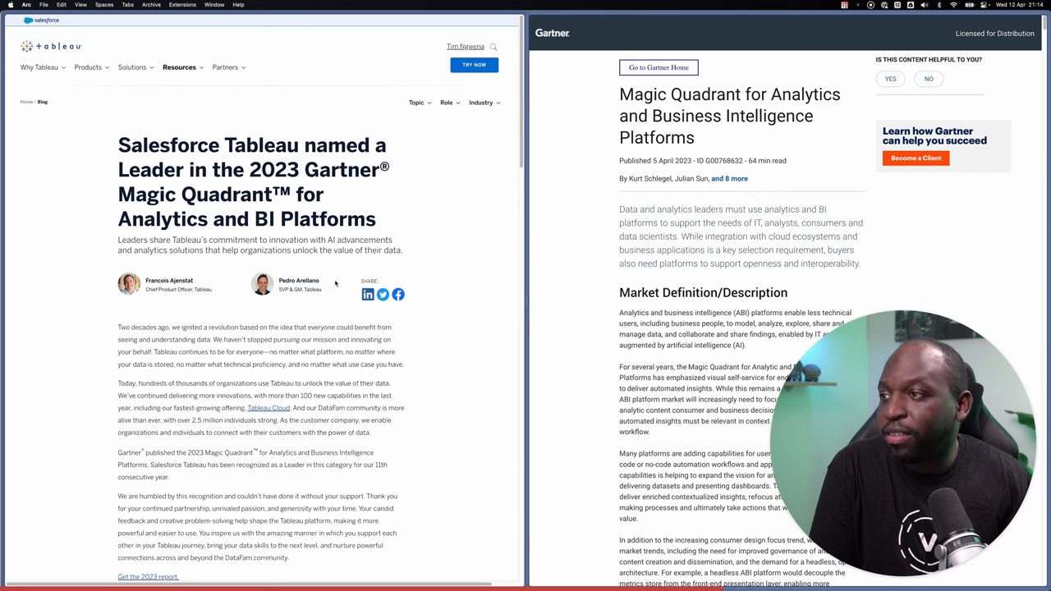
{"action": "mouse_move", "coordinate": [288, 314]}
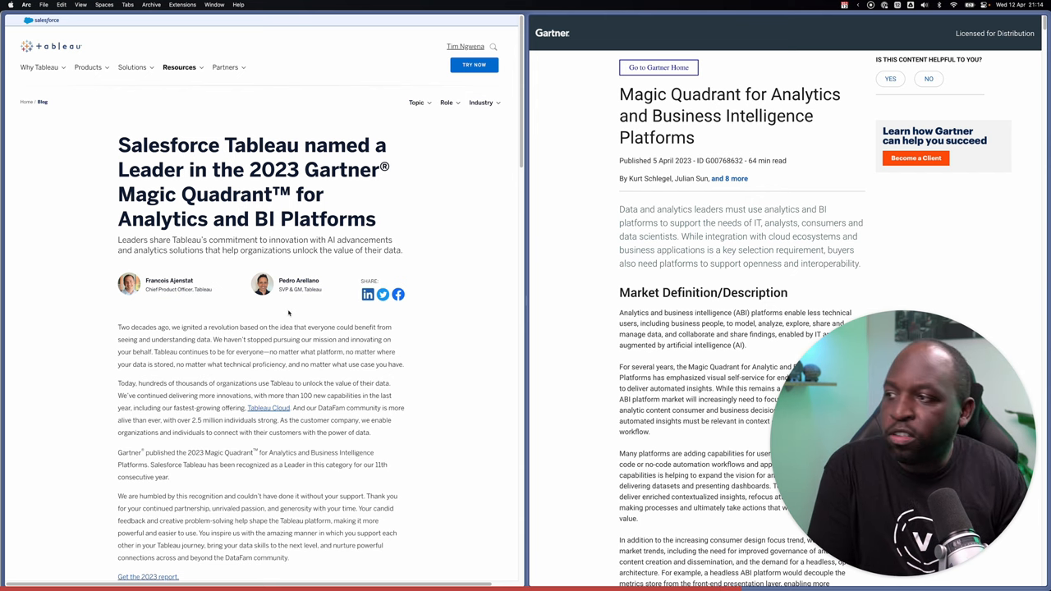
{"action": "scroll", "scroll_direction": "down", "scroll_amount": 3}
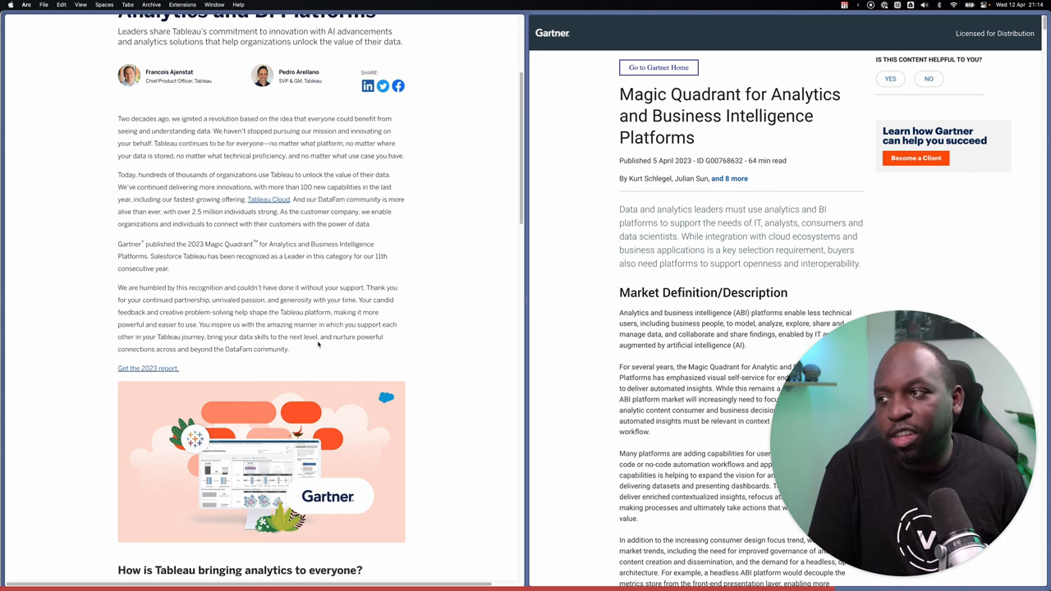
{"action": "mouse_move", "coordinate": [304, 347]}
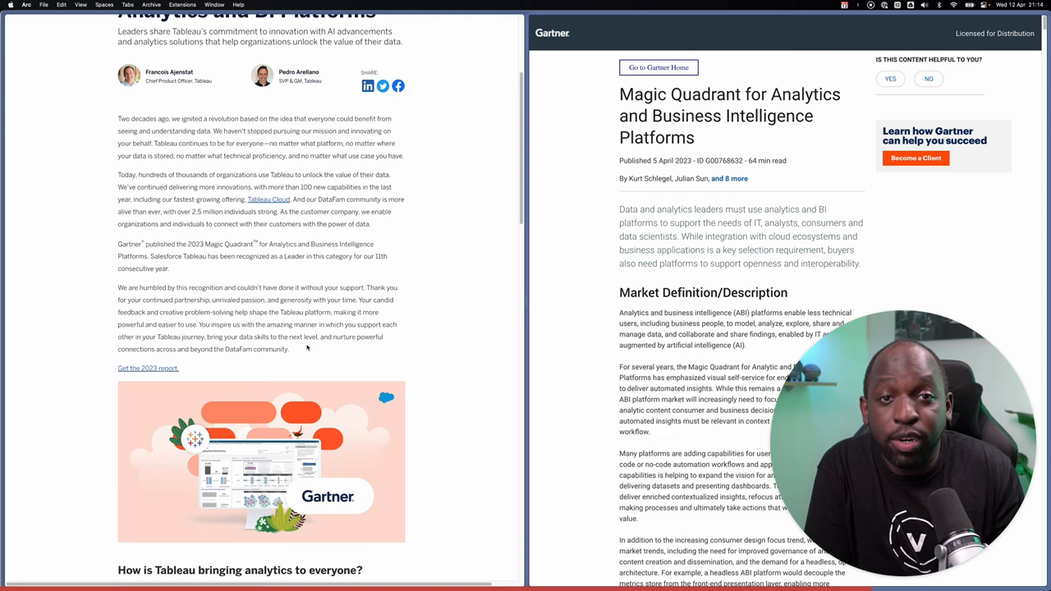
{"action": "scroll", "scroll_direction": "down", "scroll_amount": 3}
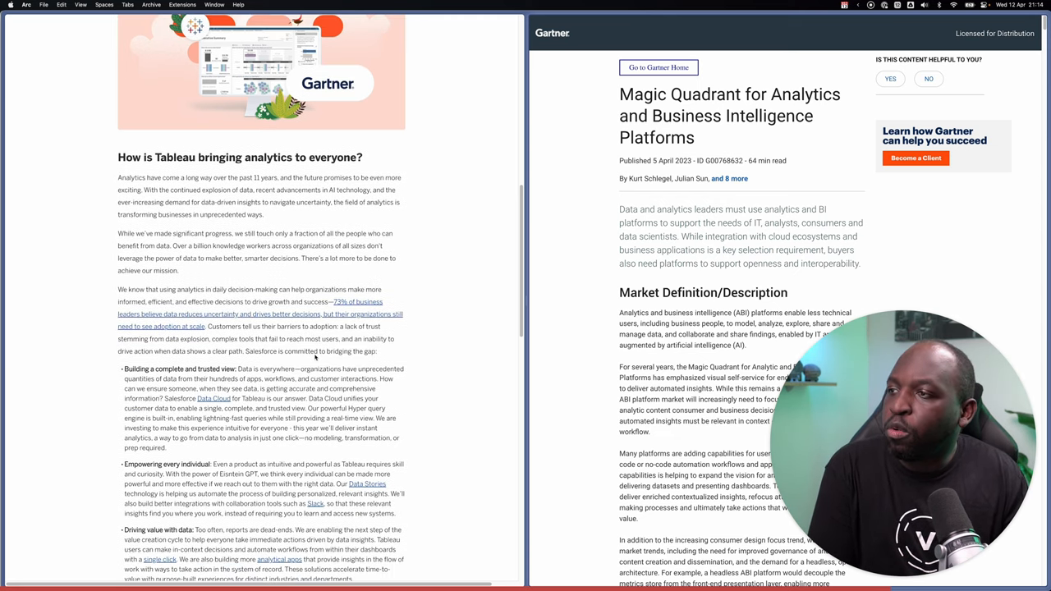
{"action": "scroll", "scroll_direction": "down", "scroll_amount": 3}
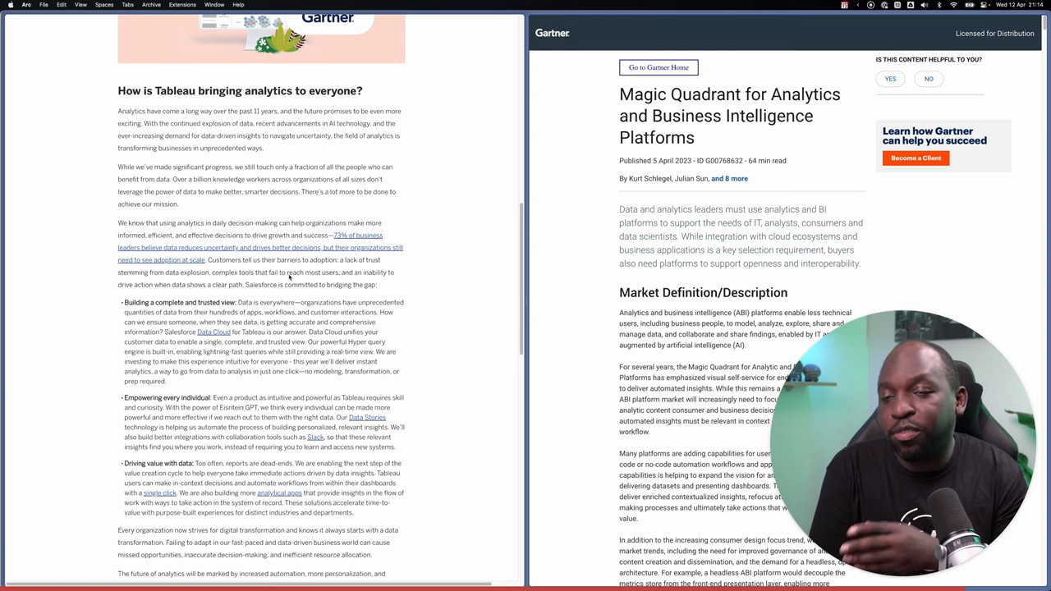
{"action": "scroll", "scroll_direction": "down", "scroll_amount": 3}
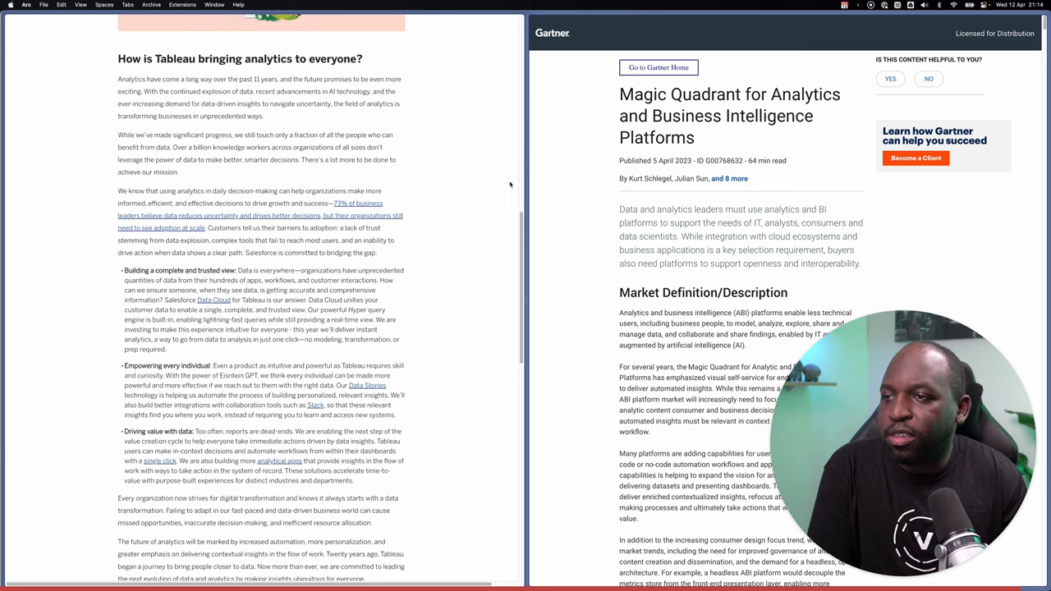
{"action": "mouse_move", "coordinate": [558, 257]}
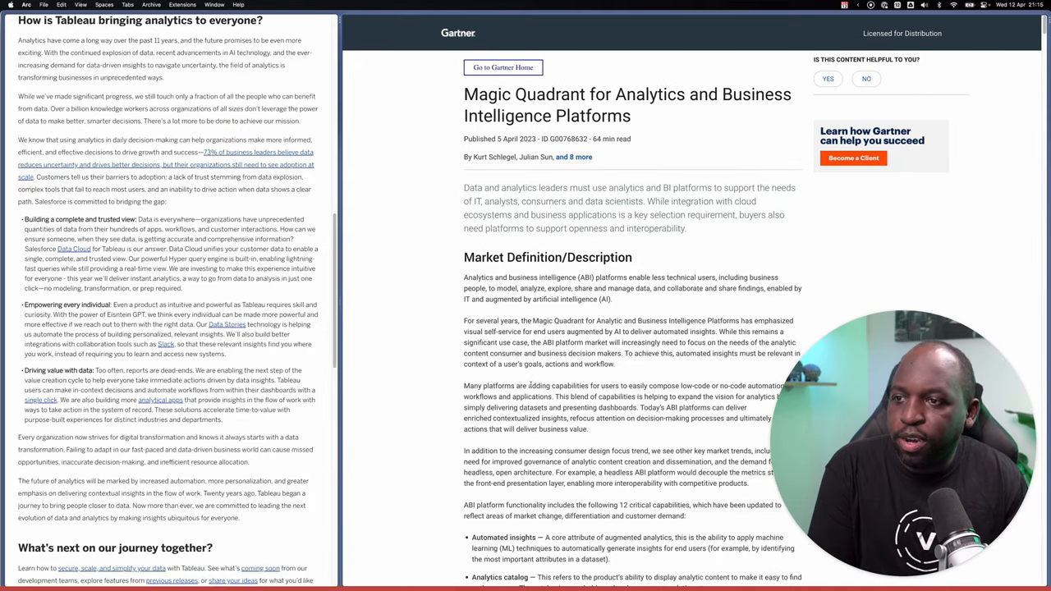
Scroll the Gartner report to Figure 1, the Magic Quadrant showing Salesforce (Tableau) as Leader.
{"action": "scroll", "scroll_direction": "down", "scroll_amount": 3}
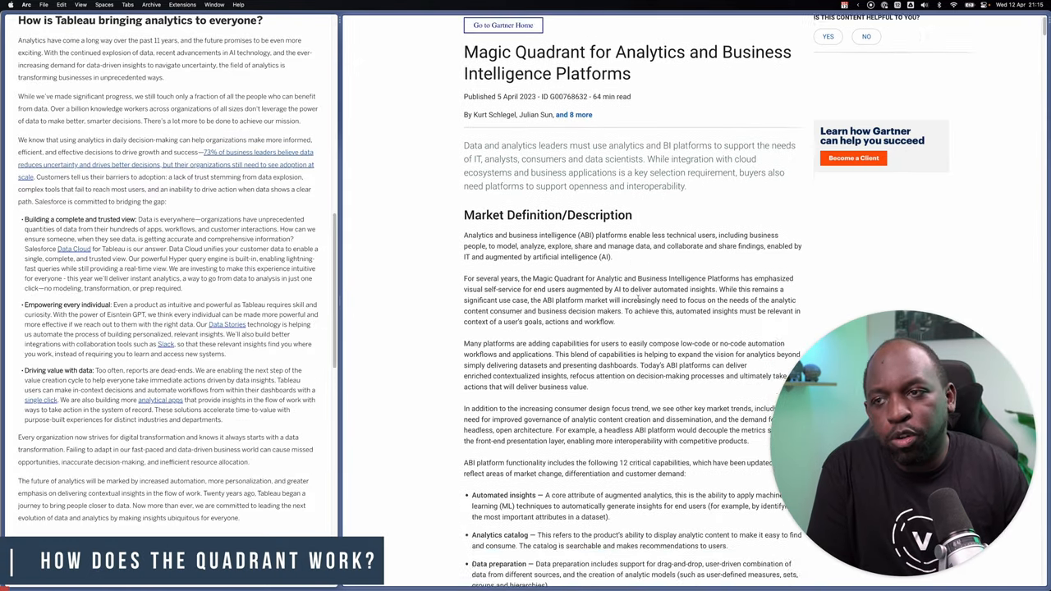
{"action": "scroll", "scroll_direction": "down", "scroll_amount": 3}
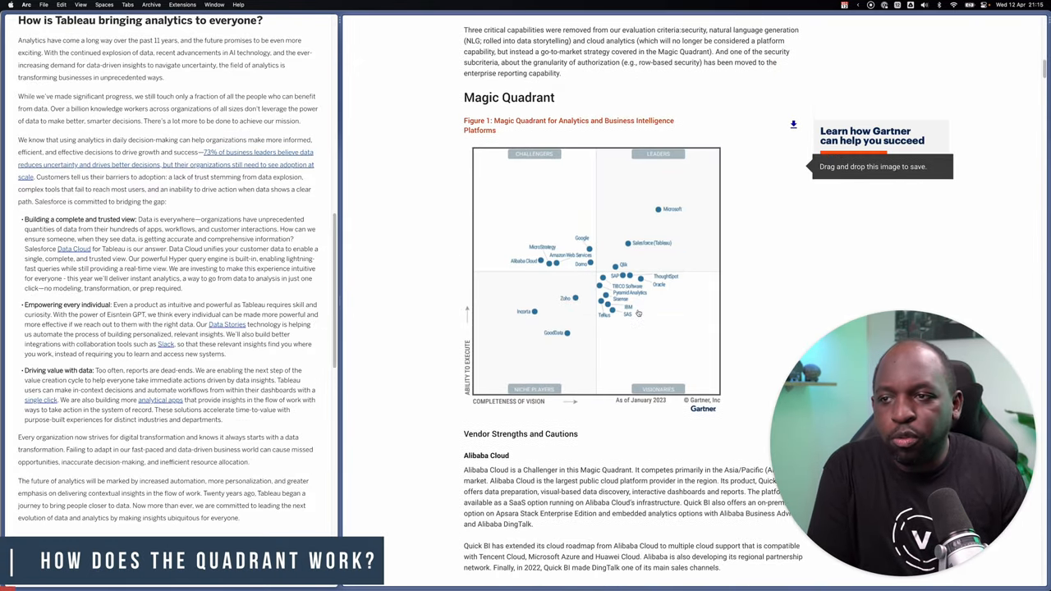
{"action": "scroll", "scroll_direction": "down", "scroll_amount": 3}
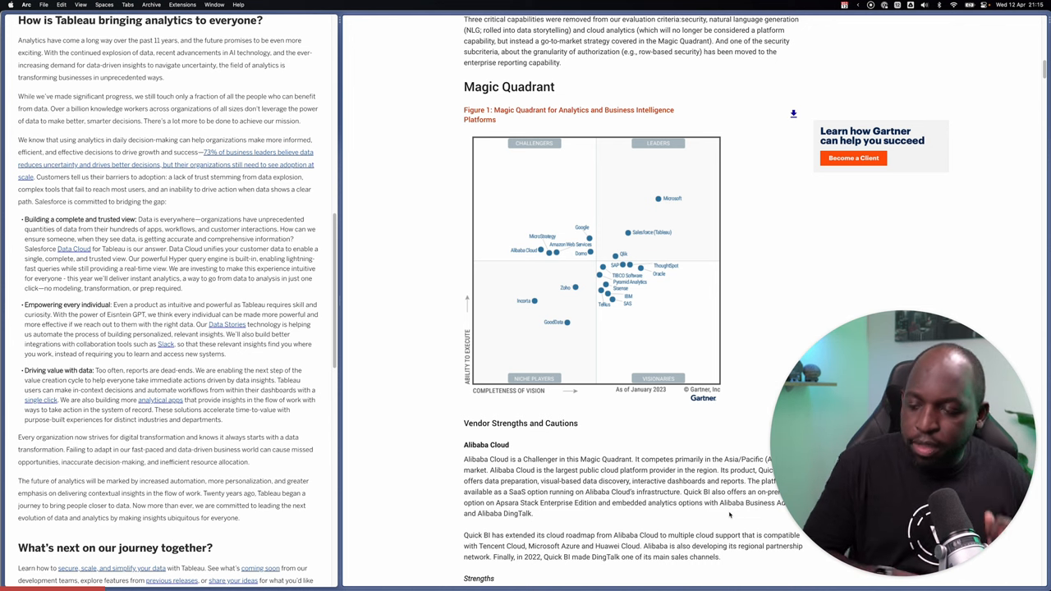
{"action": "mouse_move", "coordinate": [880, 147]}
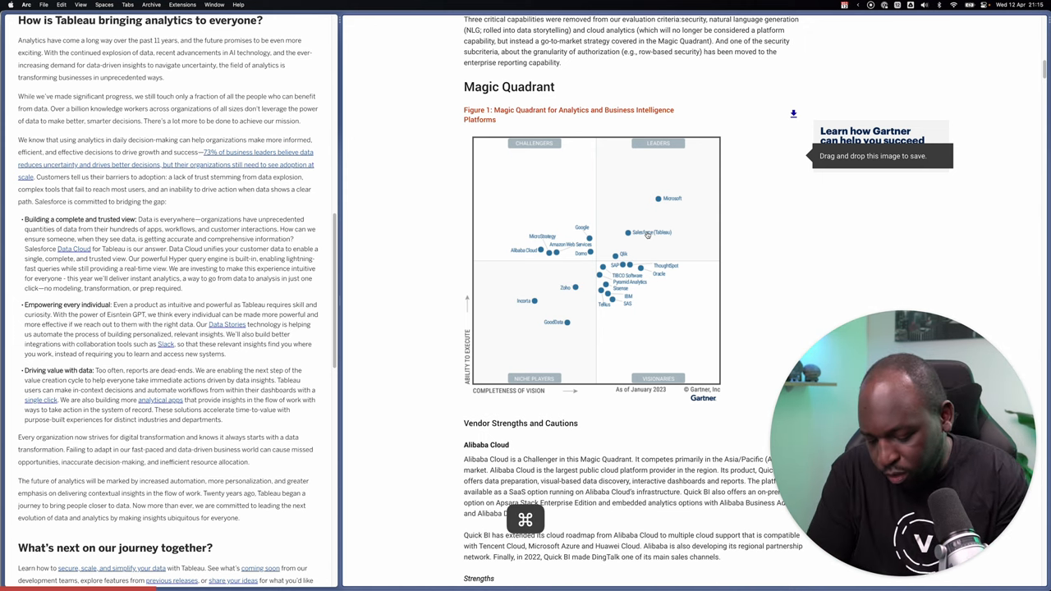
{"action": "scroll", "scroll_direction": "up", "scroll_amount": 3}
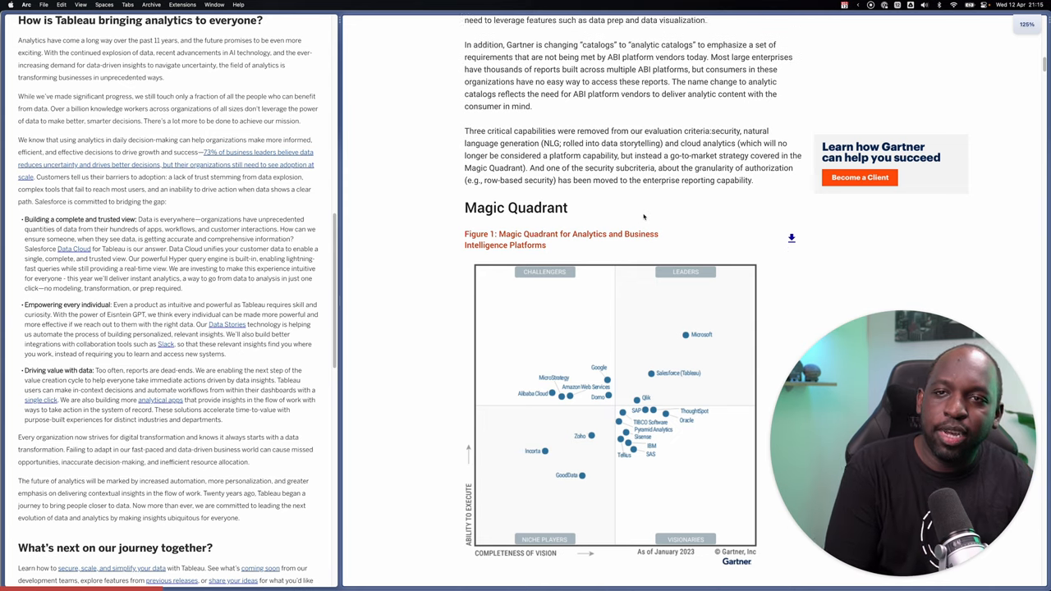
{"action": "scroll", "scroll_direction": "down", "scroll_amount": 3}
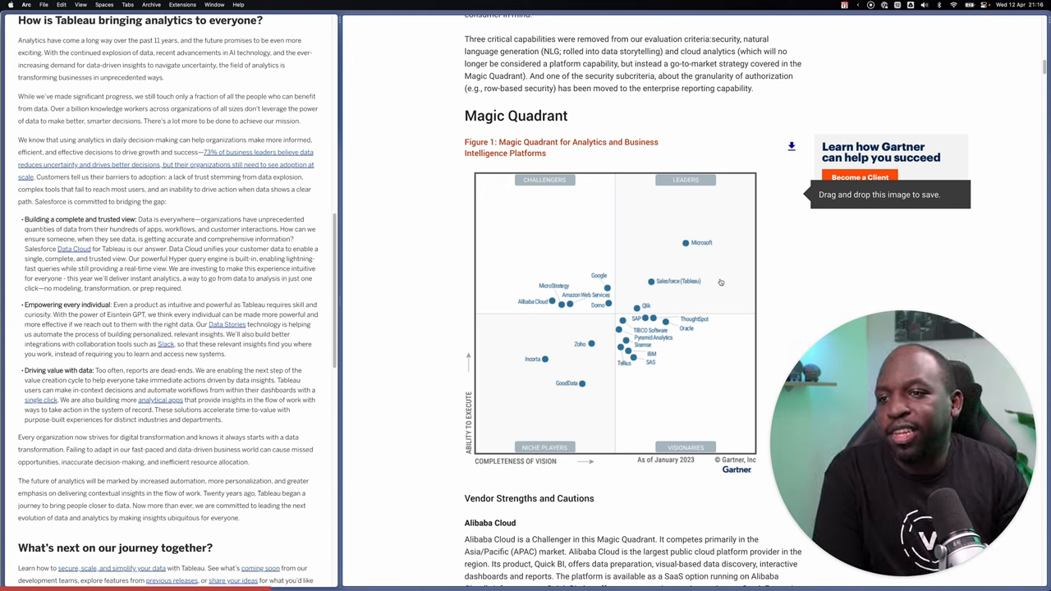
{"action": "mouse_move", "coordinate": [686, 244]}
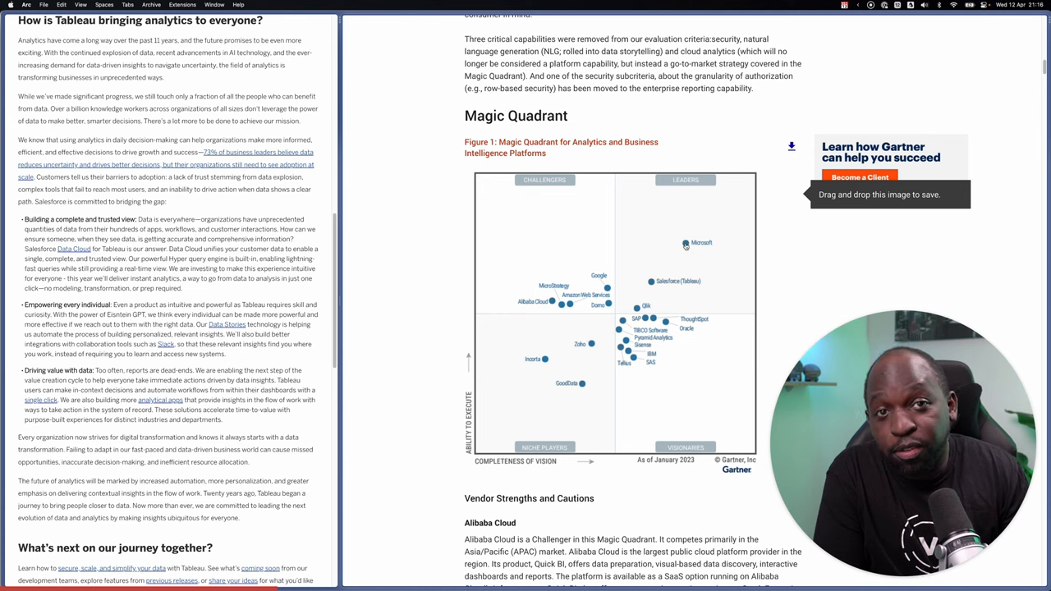
{"action": "mouse_move", "coordinate": [677, 282]}
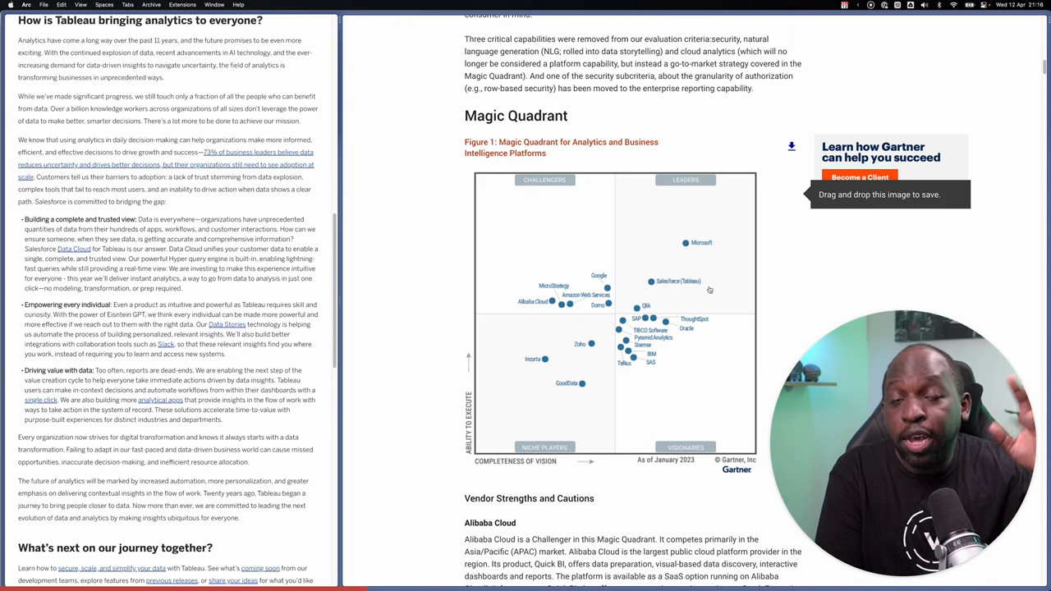
Scroll past vendor notes, Inclusion Criteria and Honorable Mentions to Evaluation Criteria.
{"action": "scroll", "scroll_direction": "up", "scroll_amount": 3}
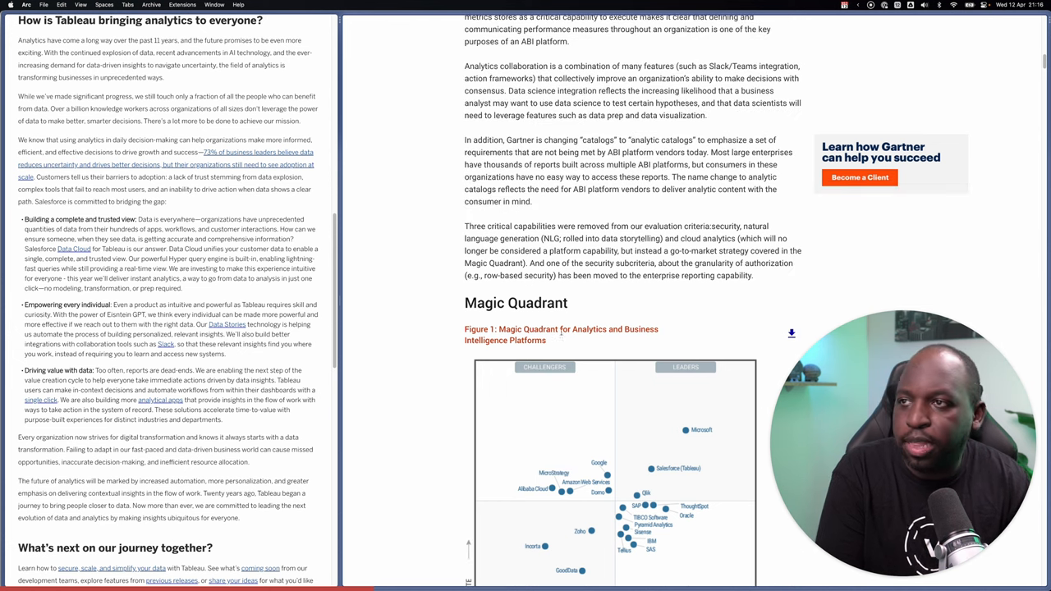
{"action": "scroll", "scroll_direction": "up", "scroll_amount": 3}
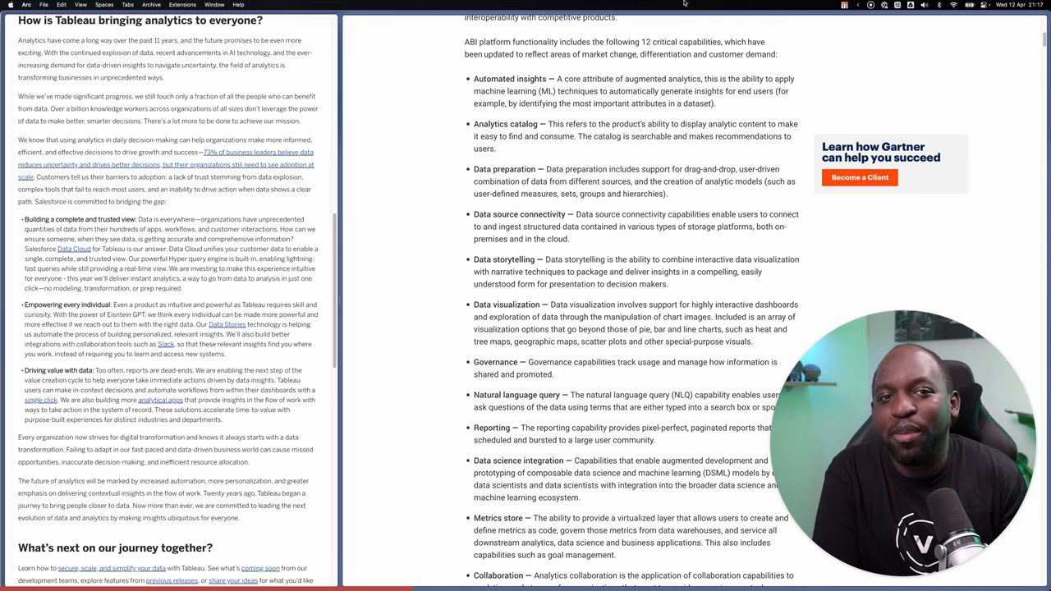
{"action": "scroll", "scroll_direction": "down", "scroll_amount": 3}
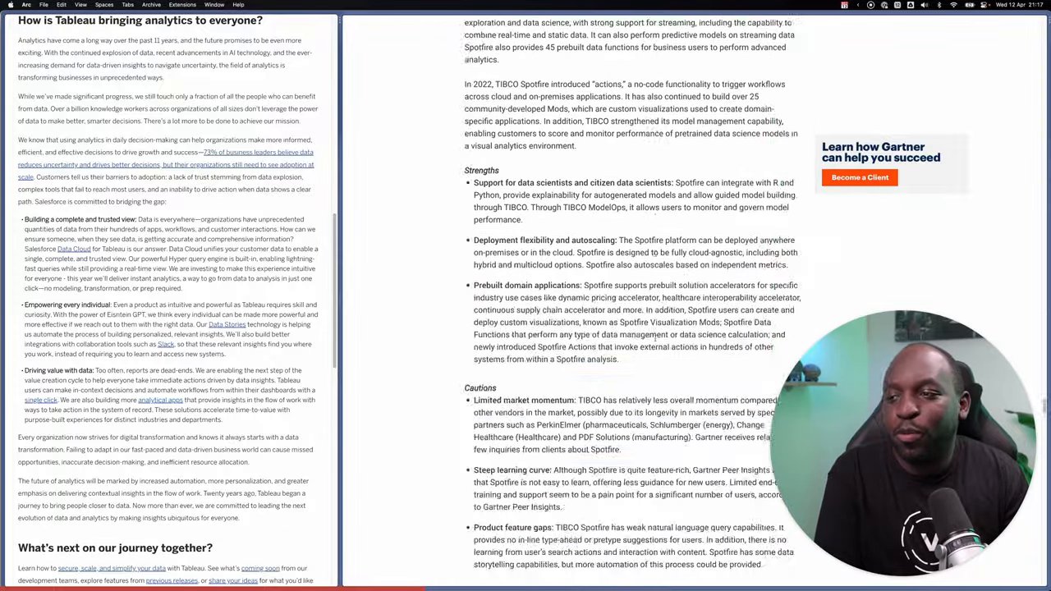
{"action": "scroll", "scroll_direction": "up", "scroll_amount": 3}
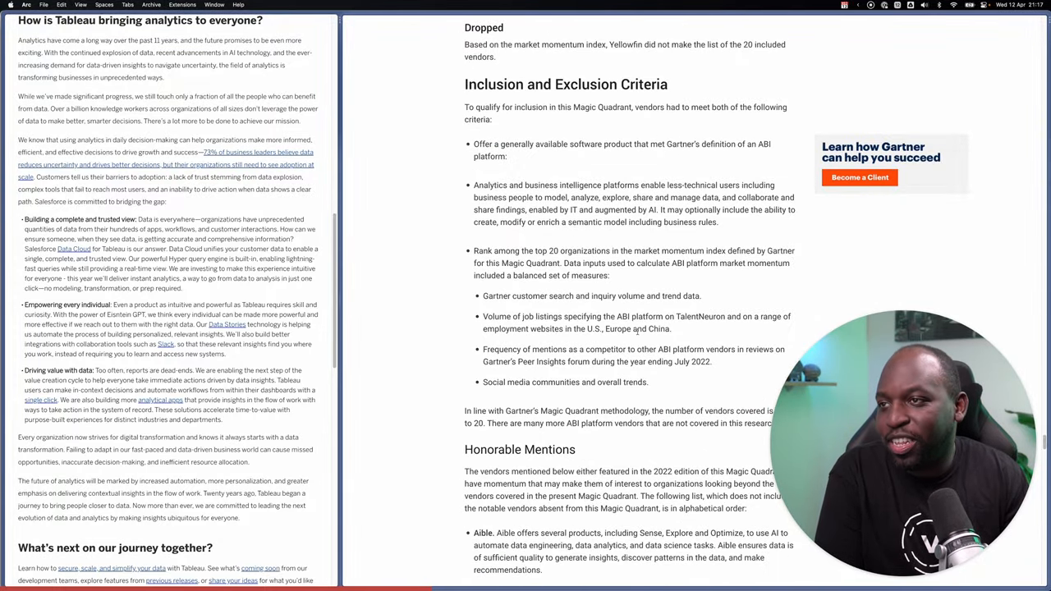
{"action": "scroll", "scroll_direction": "down", "scroll_amount": 3}
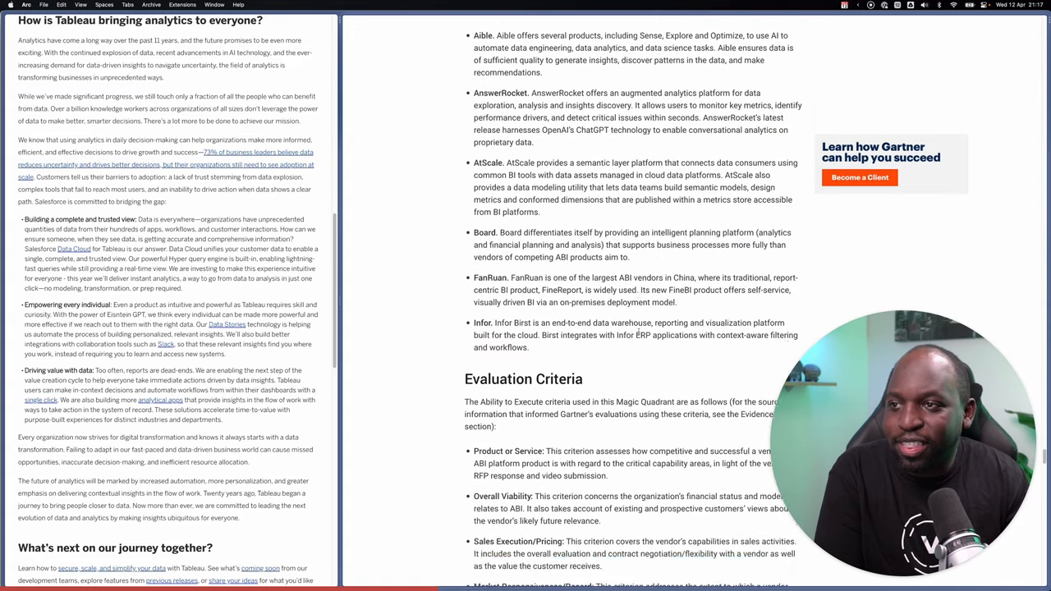
{"action": "scroll", "scroll_direction": "down", "scroll_amount": 3}
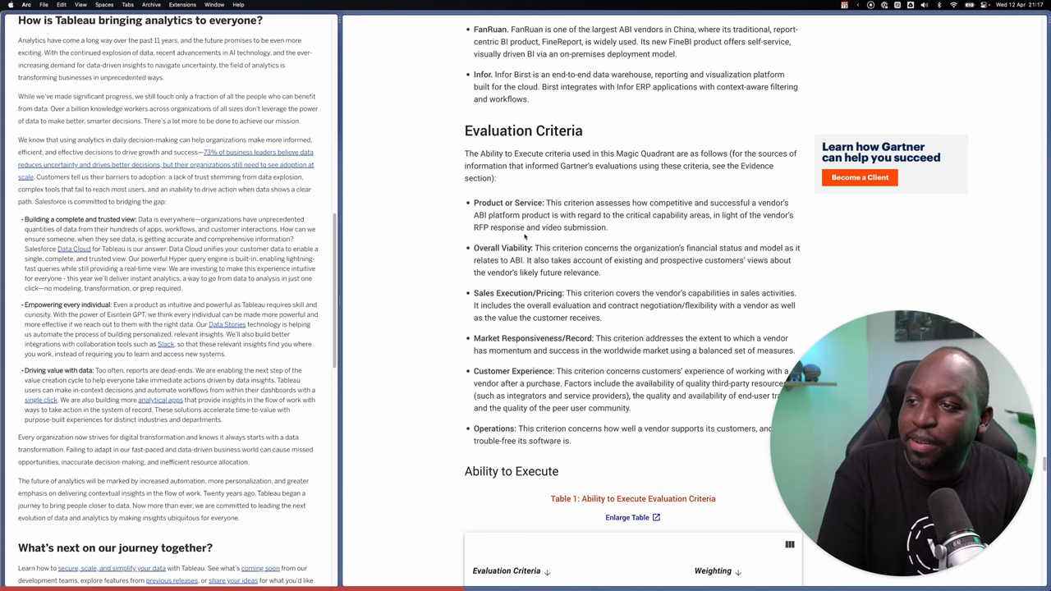
Bring Table 2: Completeness of Vision Evaluation Criteria into view below Table 1.
{"action": "scroll", "scroll_direction": "down", "scroll_amount": 3}
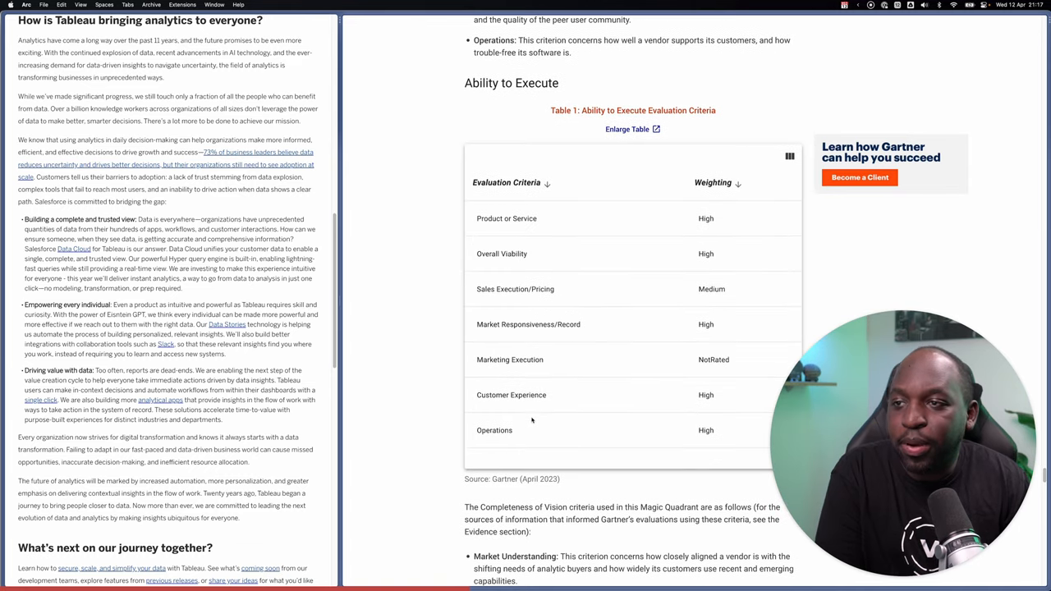
{"action": "scroll", "scroll_direction": "up", "scroll_amount": 3}
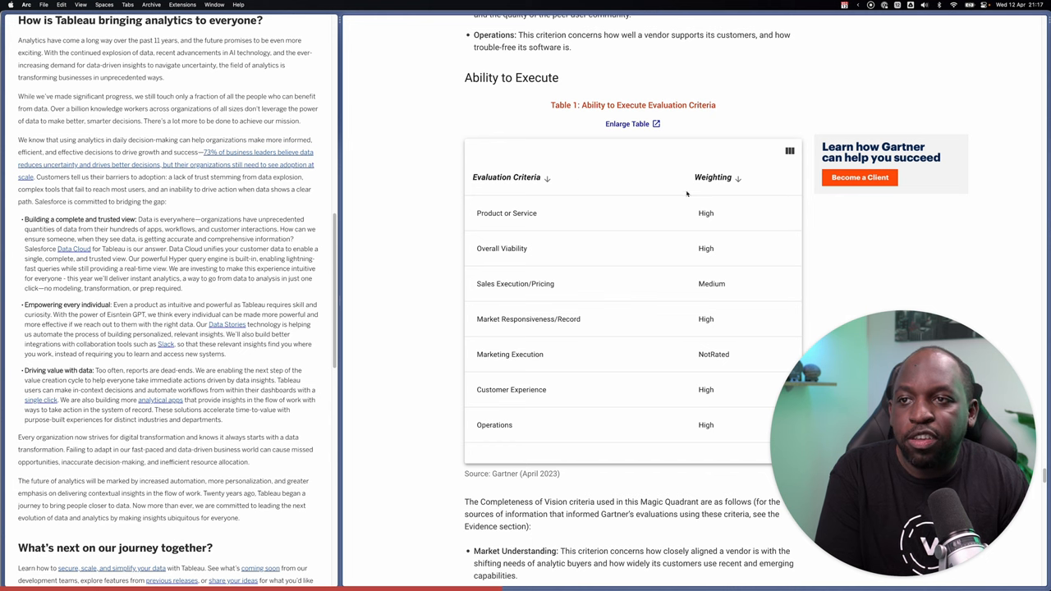
{"action": "scroll", "scroll_direction": "down", "scroll_amount": 3}
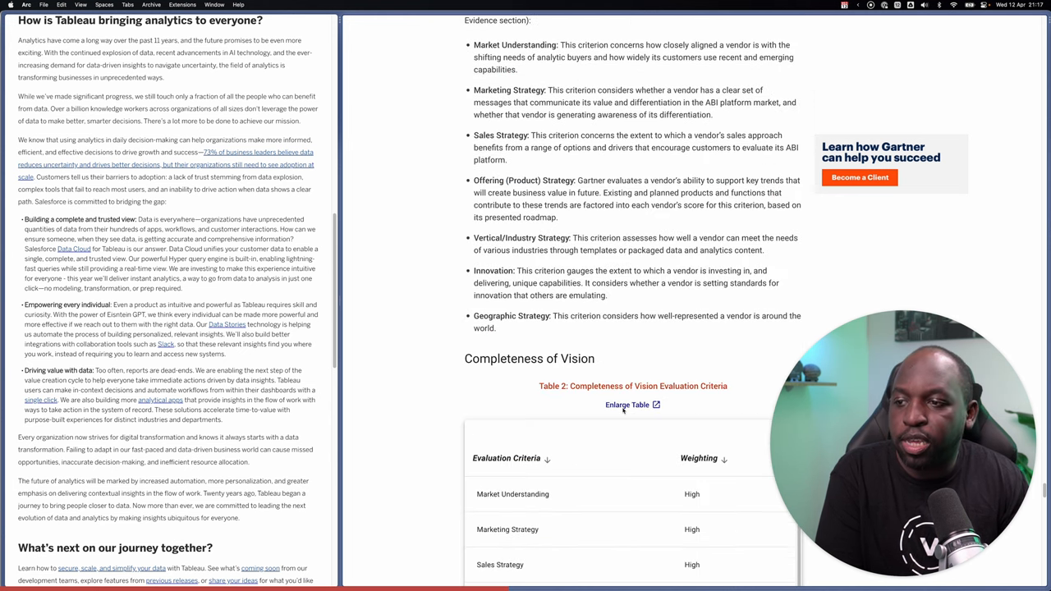
{"action": "scroll", "scroll_direction": "down", "scroll_amount": 3}
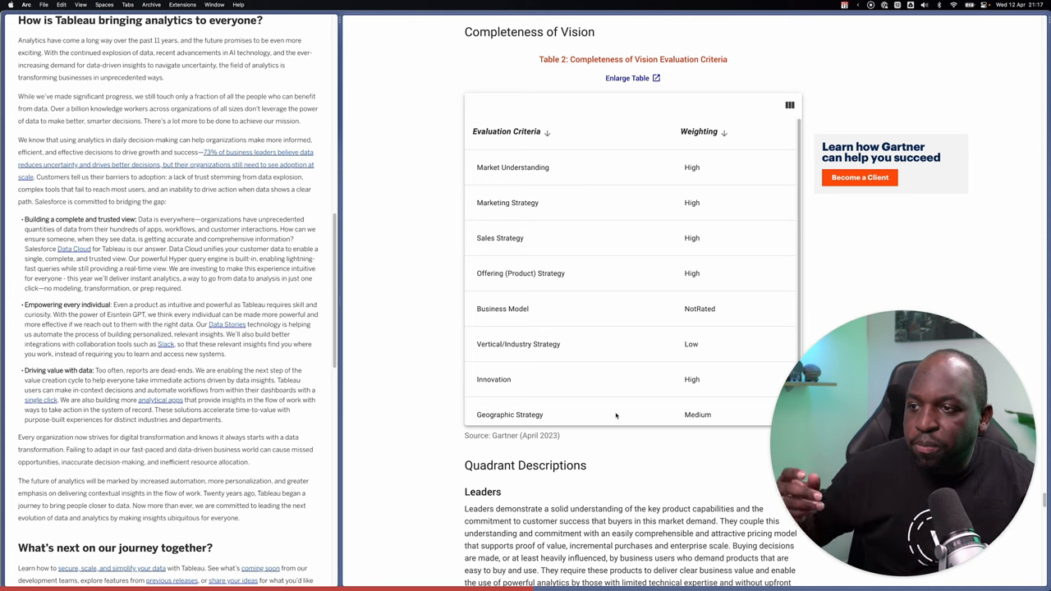
{"action": "scroll", "scroll_direction": "down", "scroll_amount": 3}
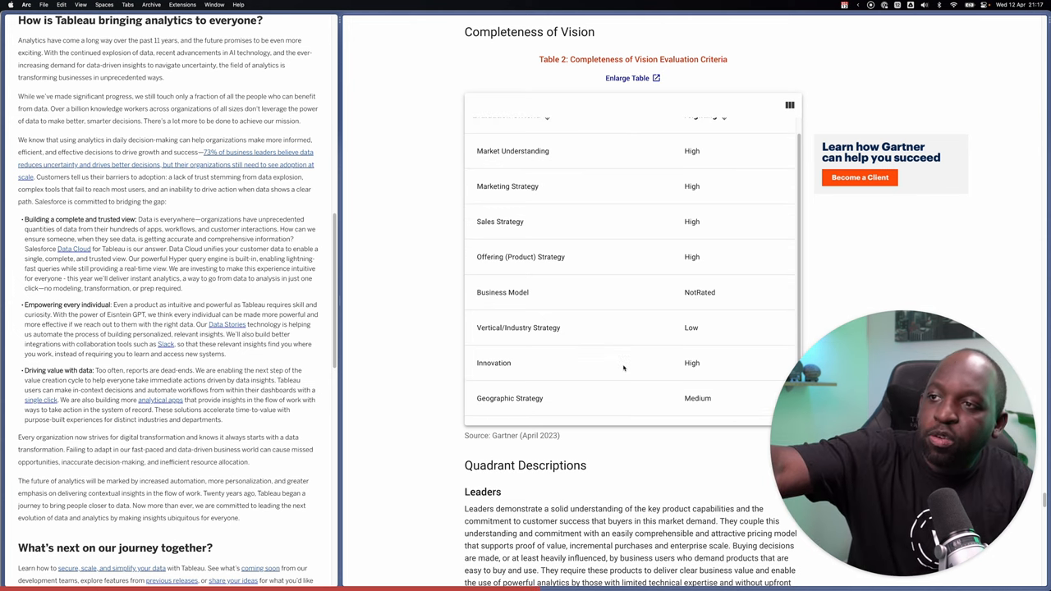
{"action": "scroll", "scroll_direction": "up", "scroll_amount": 3}
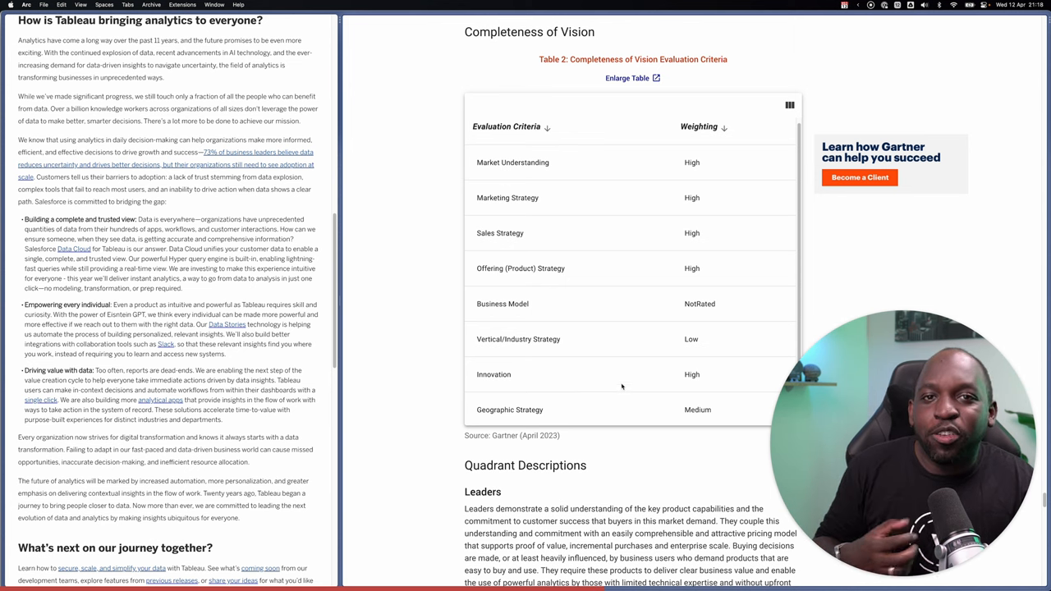
{"action": "mouse_move", "coordinate": [628, 376]}
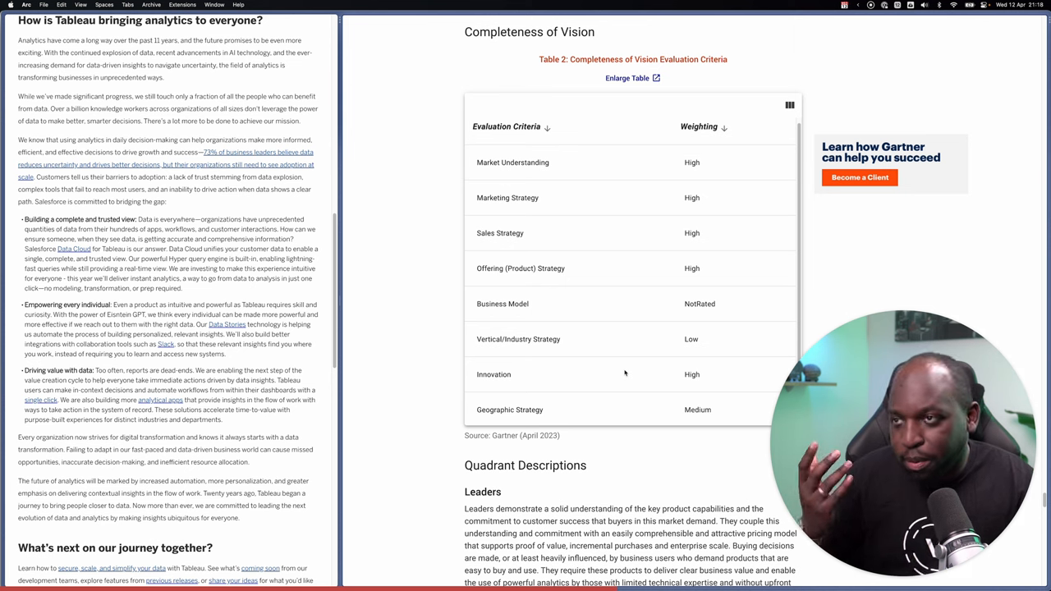
{"action": "mouse_move", "coordinate": [619, 376]}
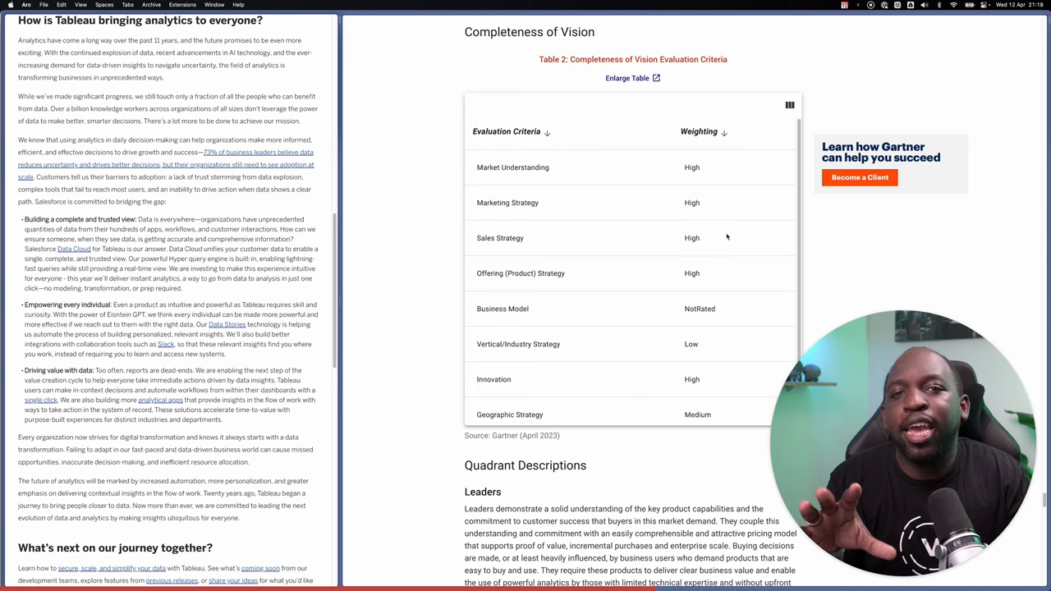
Scroll through vendor strengths and cautions, then back up to Figure 1.
{"action": "scroll", "scroll_direction": "up", "scroll_amount": 3}
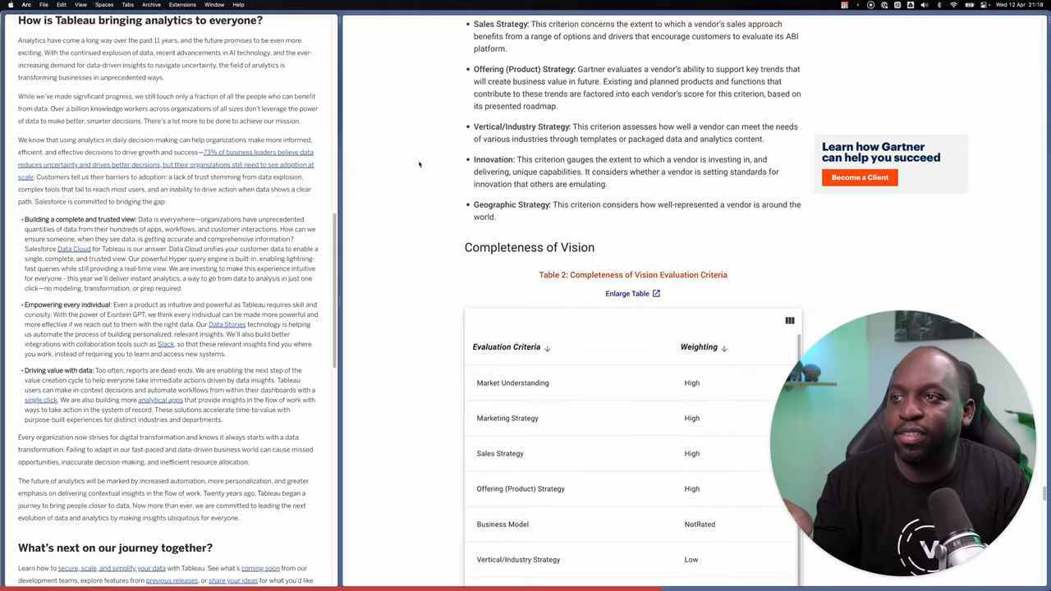
{"action": "scroll", "scroll_direction": "down", "scroll_amount": 3}
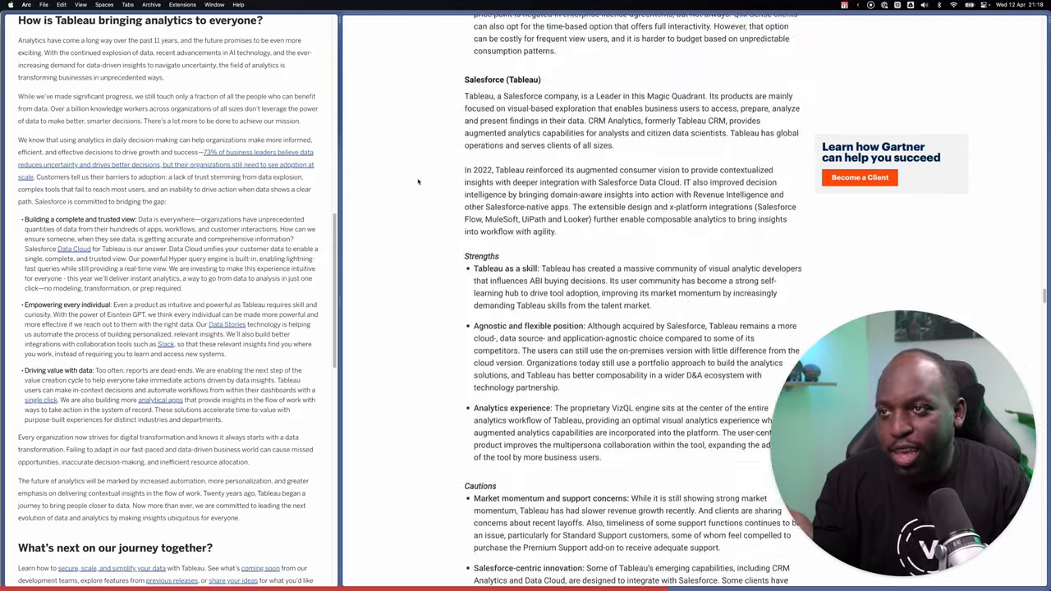
{"action": "scroll", "scroll_direction": "down", "scroll_amount": 3}
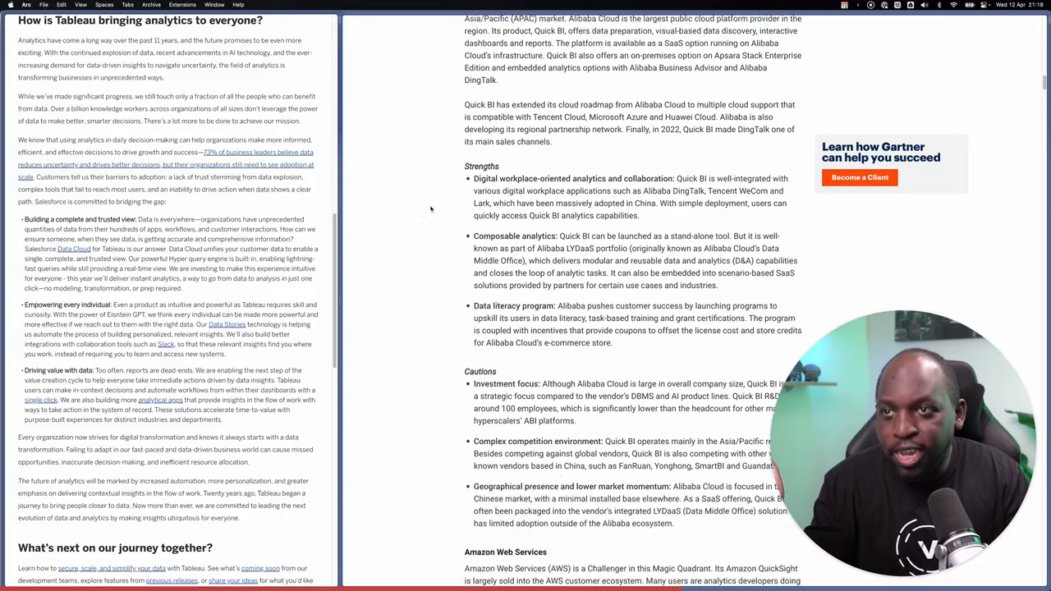
{"action": "scroll", "scroll_direction": "up", "scroll_amount": 3}
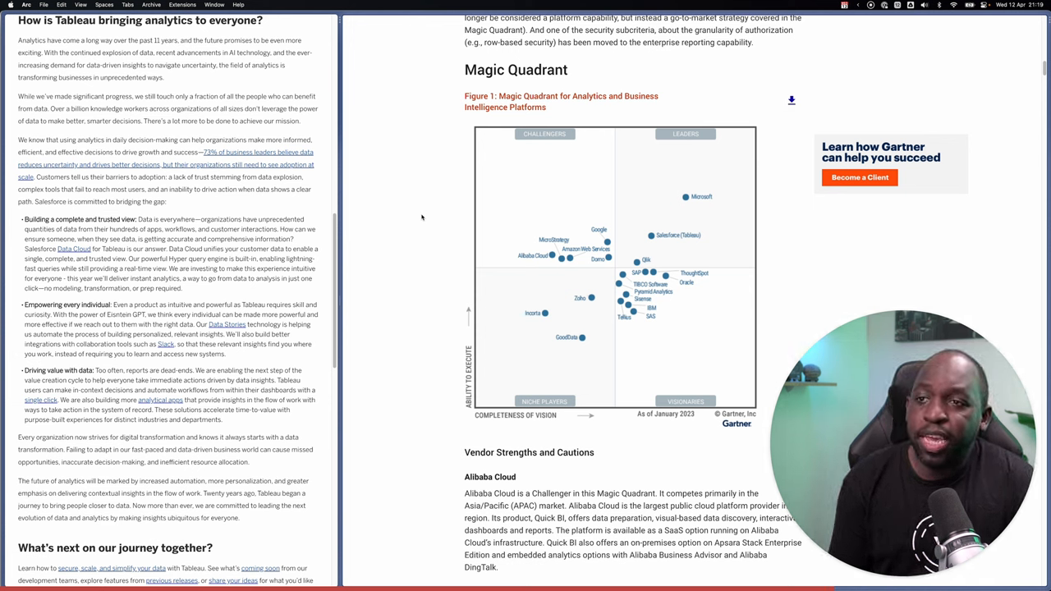
{"action": "mouse_move", "coordinate": [564, 206]}
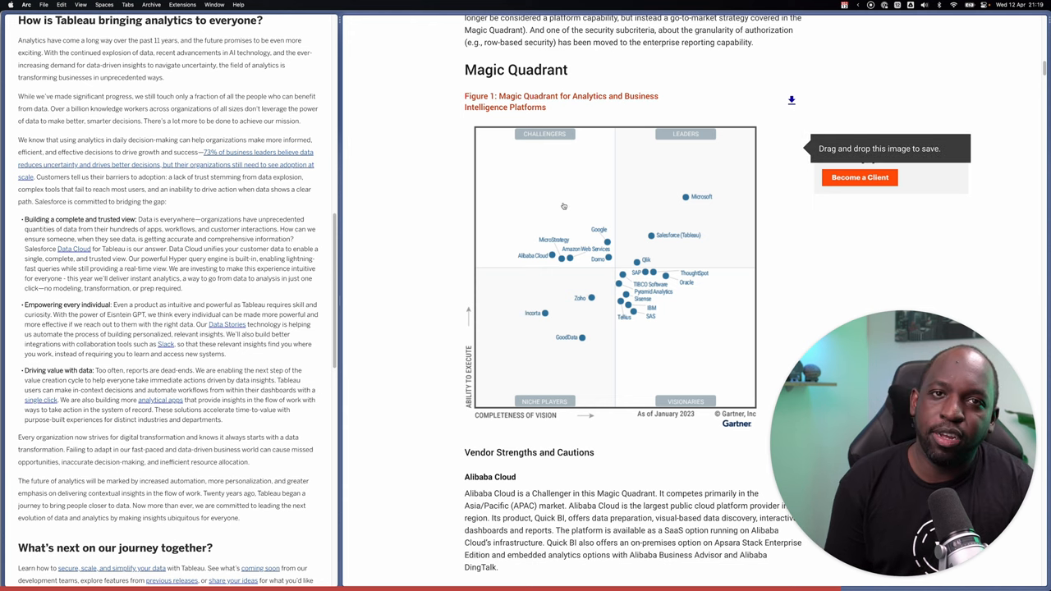
{"action": "mouse_move", "coordinate": [628, 200]}
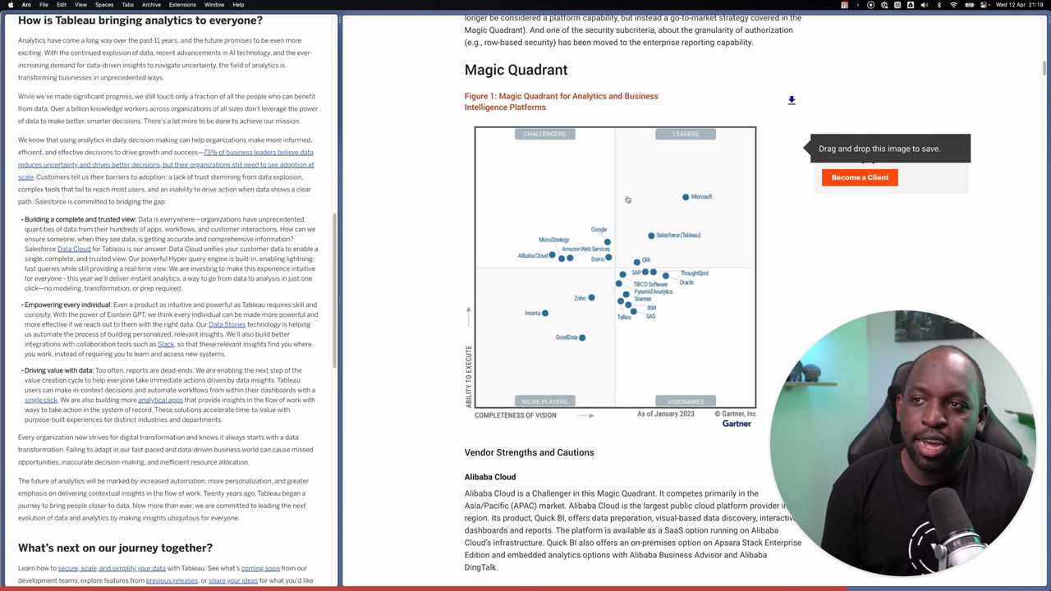
{"action": "scroll", "scroll_direction": "down", "scroll_amount": 3}
{"action": "type", "text": "tableau"}
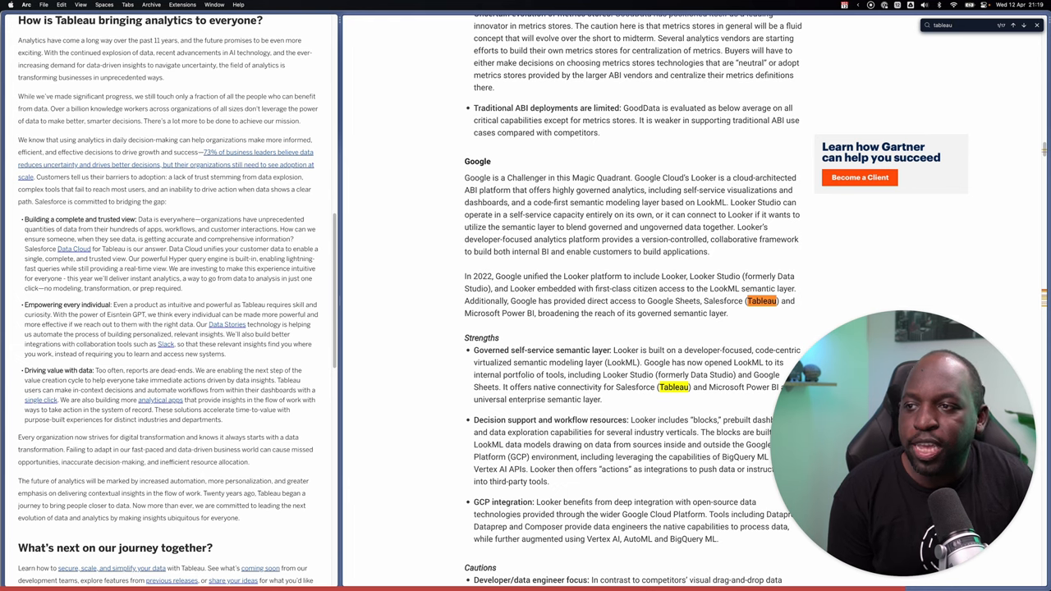
{"action": "mouse_move", "coordinate": [665, 325]}
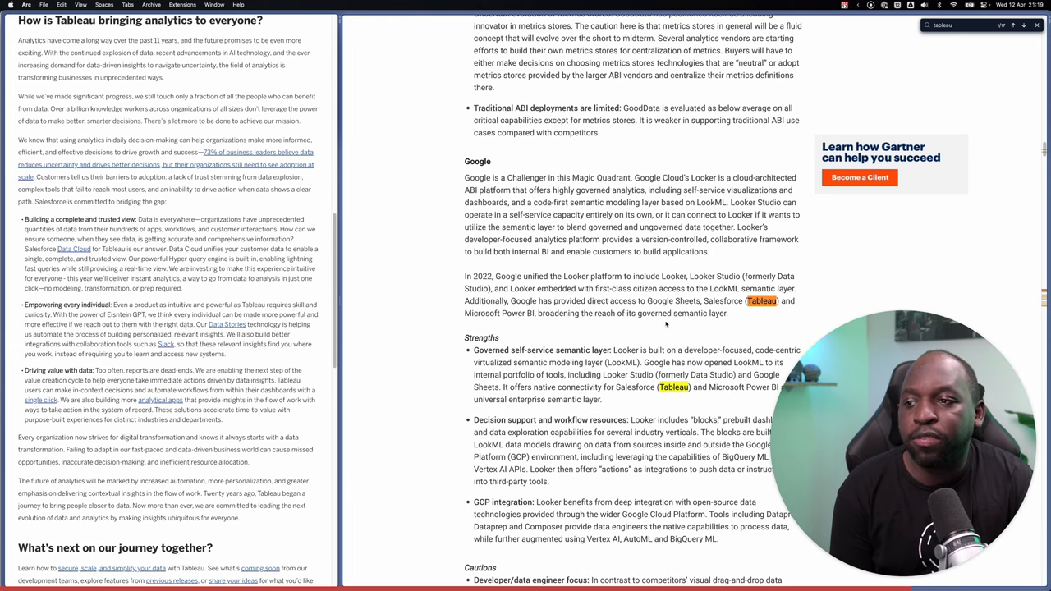
Step through 'tableau' matches to the Salesforce (Tableau) vendor profile.
{"action": "scroll", "scroll_direction": "down", "scroll_amount": 3}
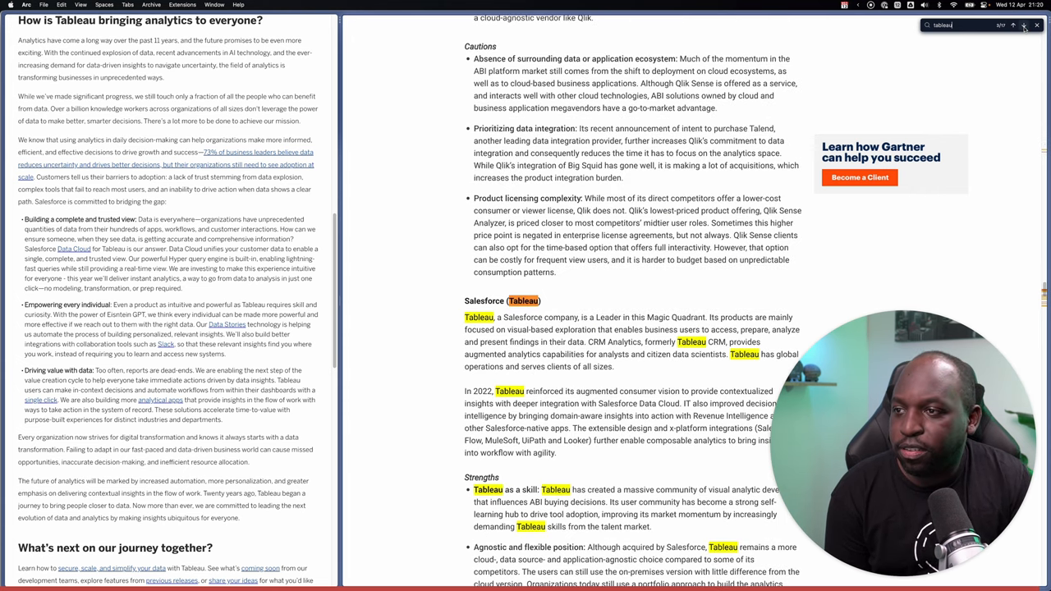
Read the Salesforce (Tableau) strengths and cautions in the widened, unhighlighted report pane.
{"action": "scroll", "scroll_direction": "down", "scroll_amount": 3}
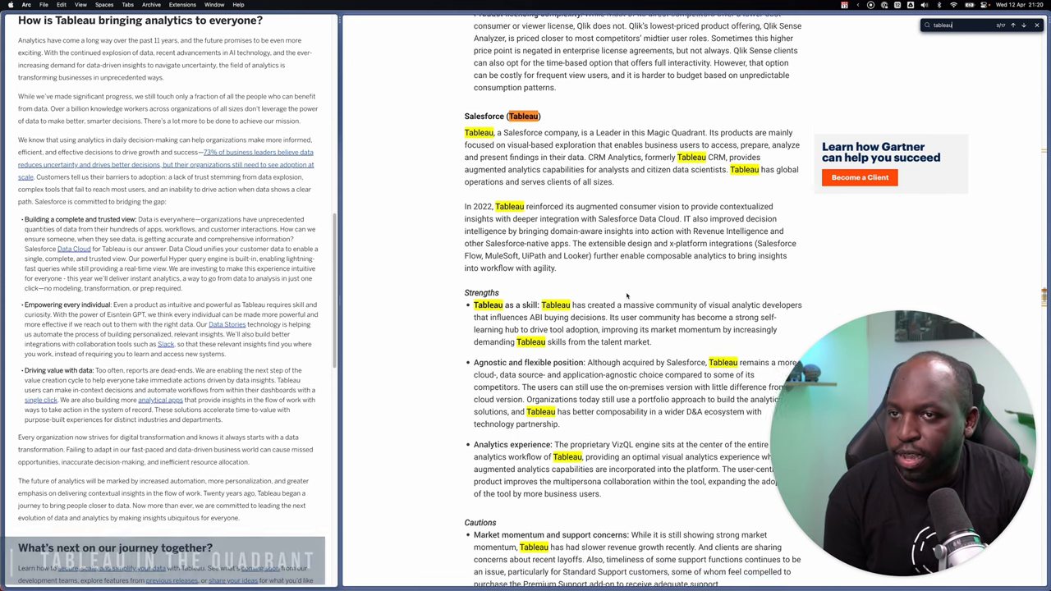
{"action": "scroll", "scroll_direction": "down", "scroll_amount": 3}
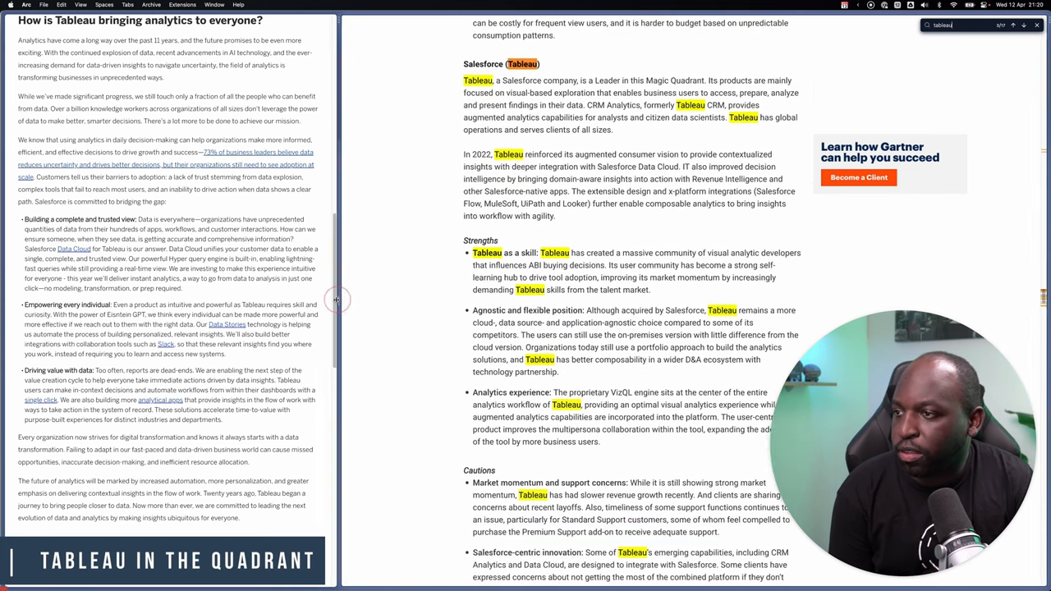
{"action": "scroll", "scroll_direction": "down", "scroll_amount": 3}
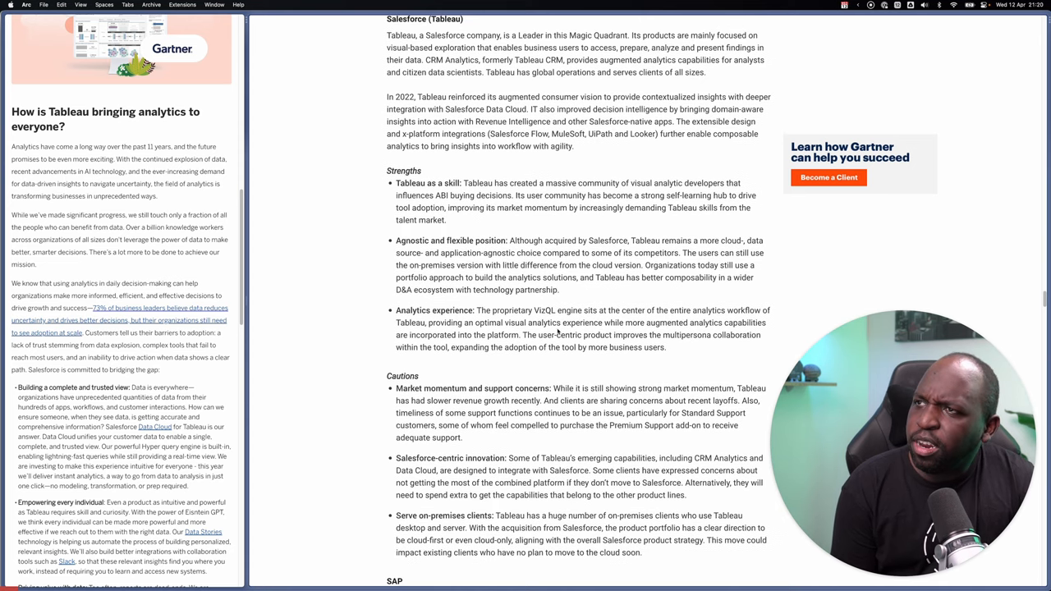
{"action": "scroll", "scroll_direction": "up", "scroll_amount": 3}
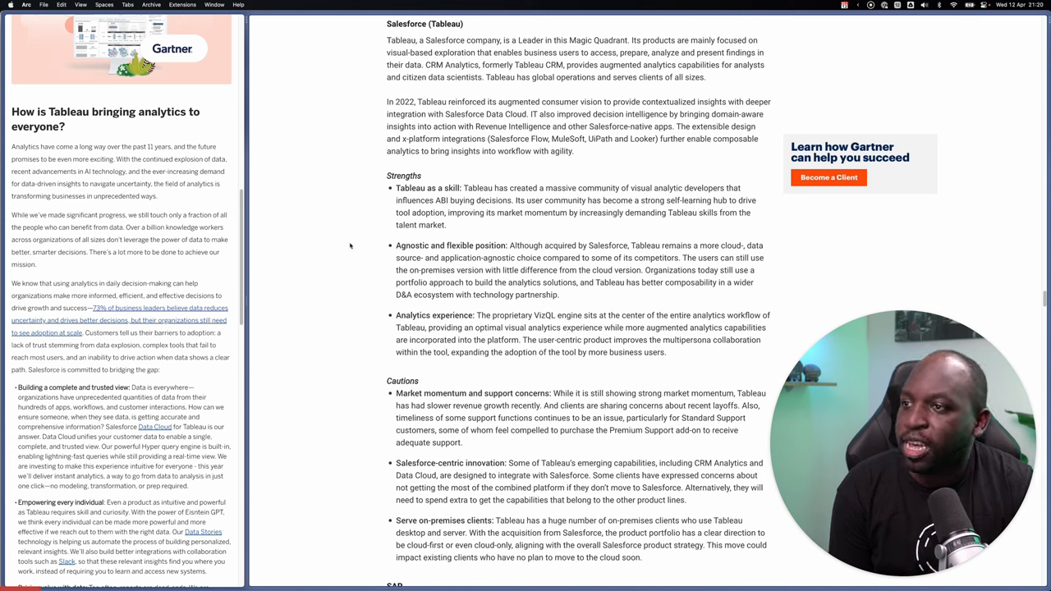
{"action": "left_click_drag", "start_coordinate": [386, 175], "coordinate": [666, 352]}
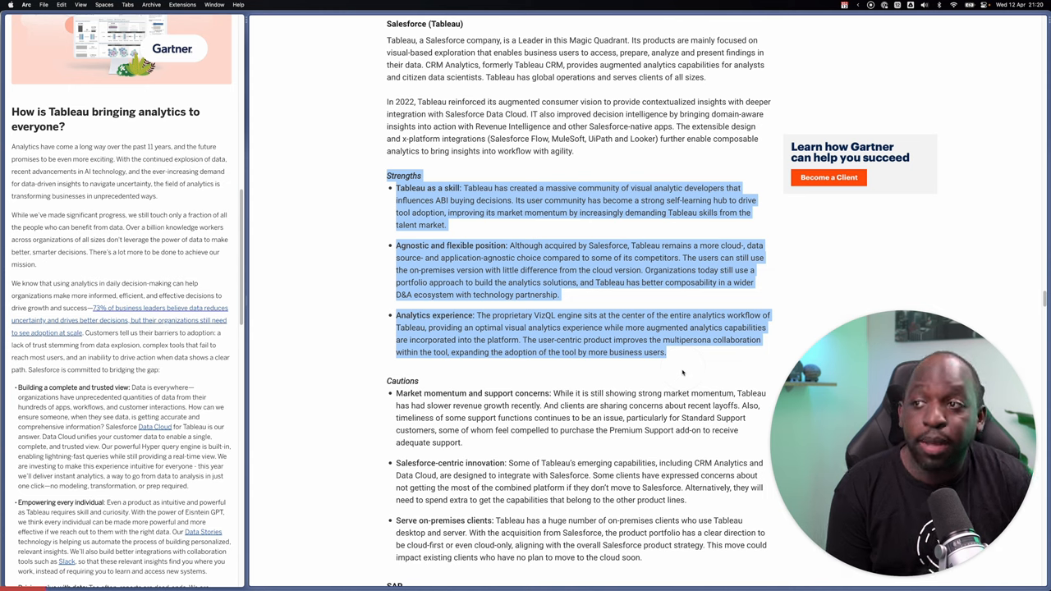
{"action": "left_click", "coordinate": [693, 364]}
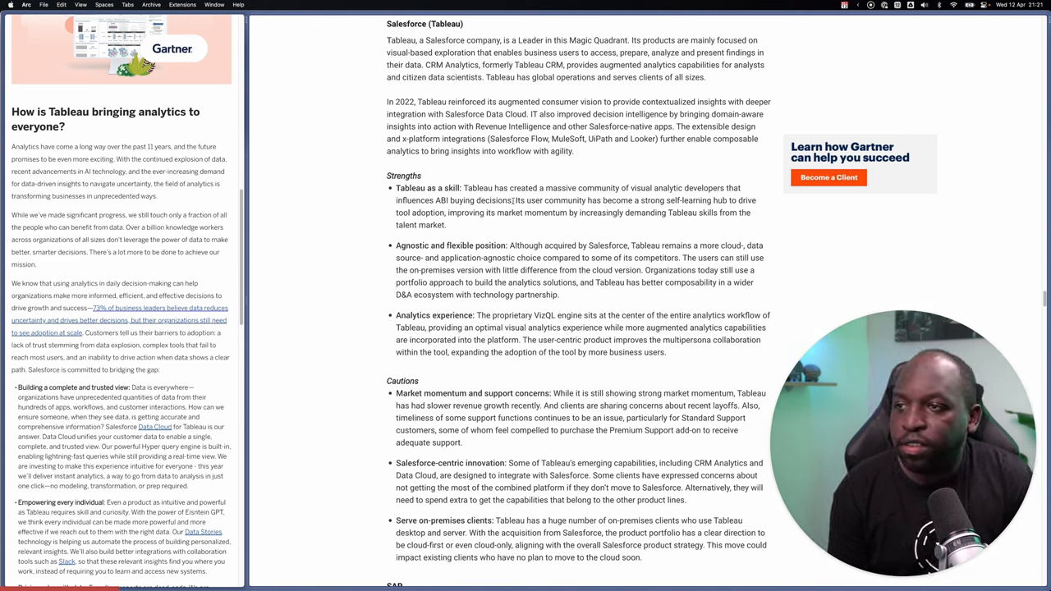
{"action": "left_click_drag", "start_coordinate": [514, 201], "coordinate": [624, 213]}
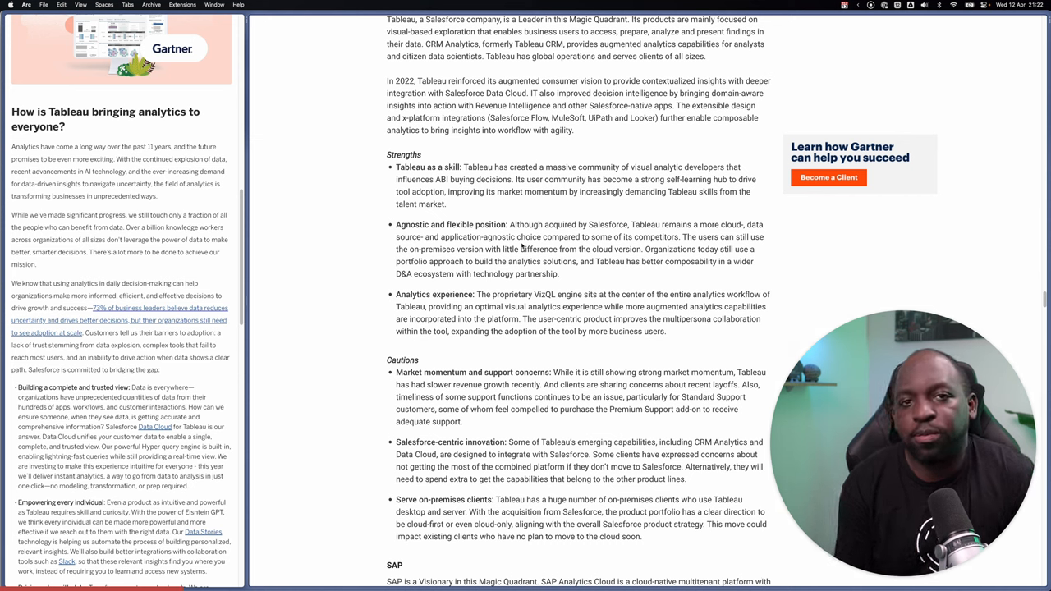
{"action": "mouse_move", "coordinate": [419, 293]}
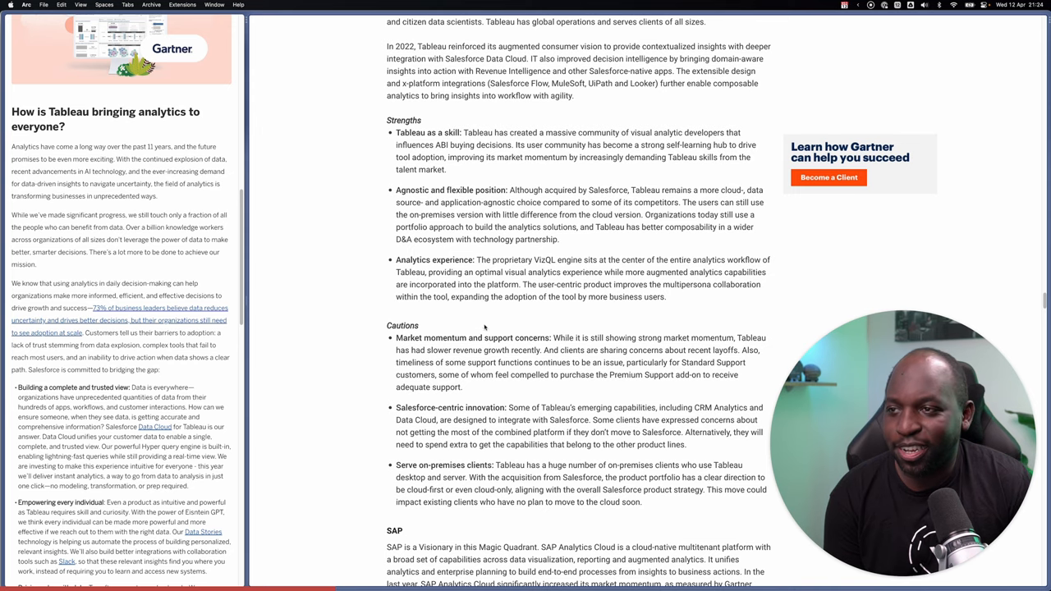
Read past Tableau's cautions to SAP's entry, then start a find-in-page search.
{"action": "scroll", "scroll_direction": "down", "scroll_amount": 3}
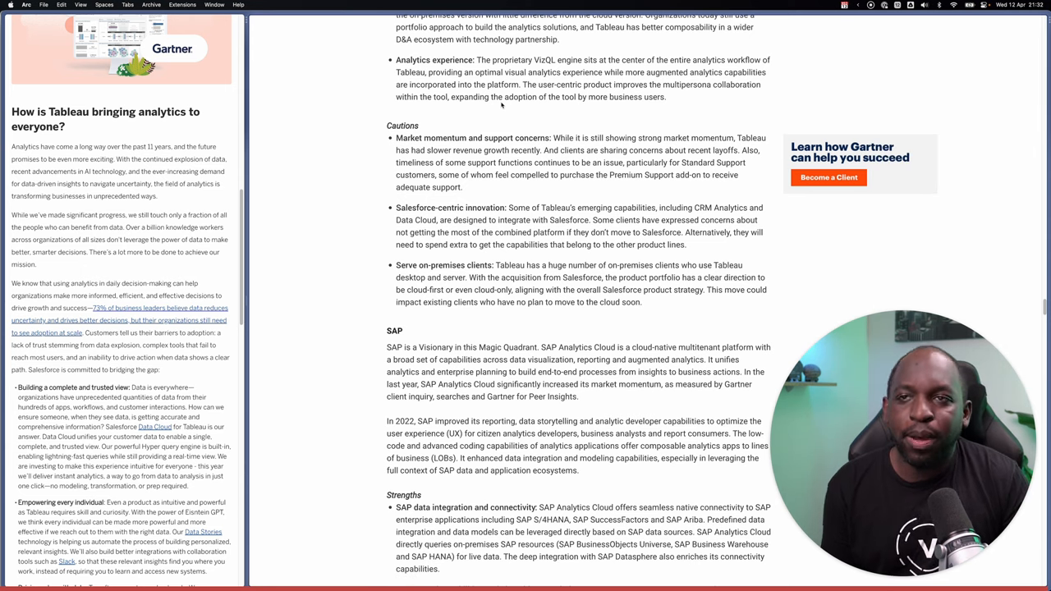
{"action": "key", "text": "cmd+f"}
{"action": "type", "text": "micro"}
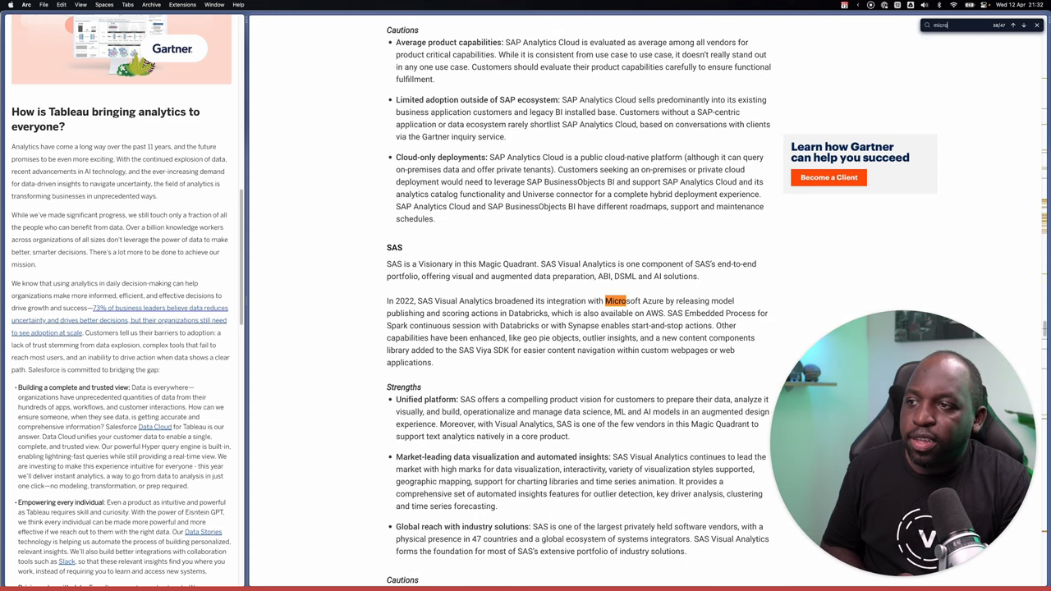
Search the report for 'soft' and scroll to Microsoft's Leader profile.
{"action": "type", "text": "soft"}
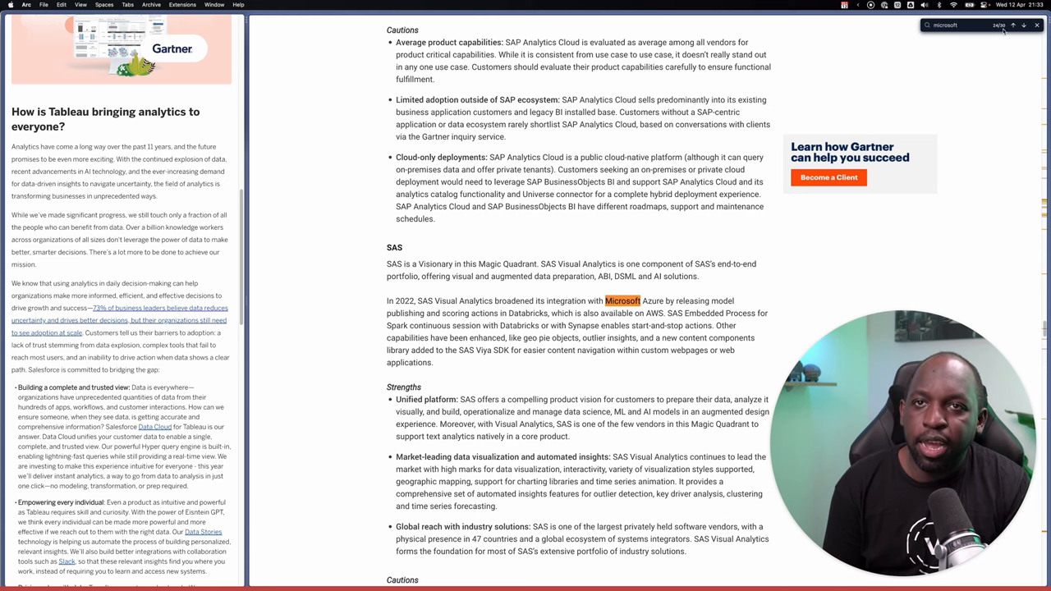
{"action": "left_click", "coordinate": [1013, 26]}
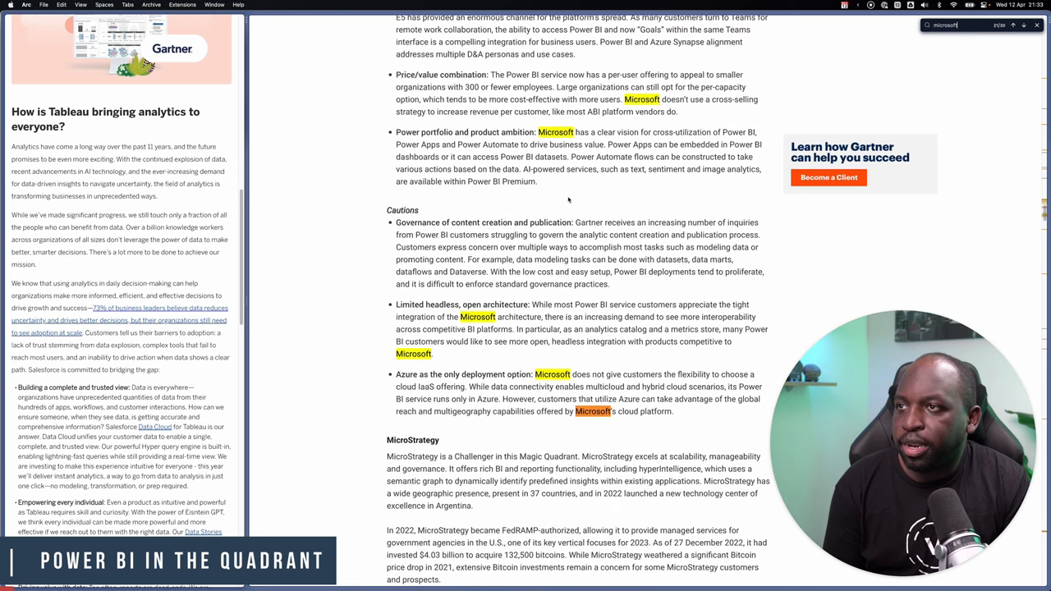
{"action": "scroll", "scroll_direction": "up", "scroll_amount": 3}
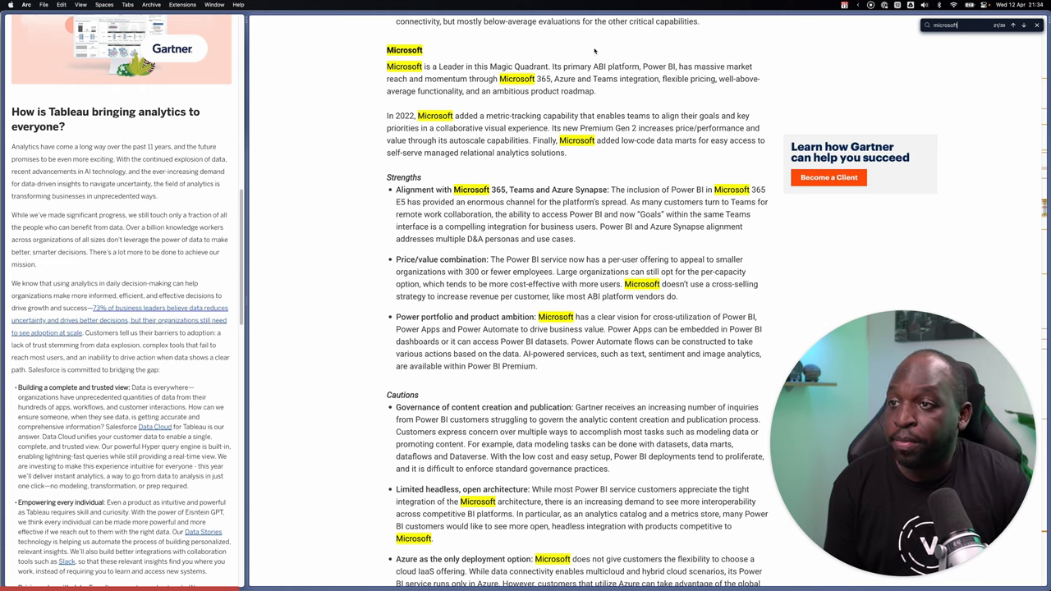
{"action": "scroll", "scroll_direction": "down", "scroll_amount": 3}
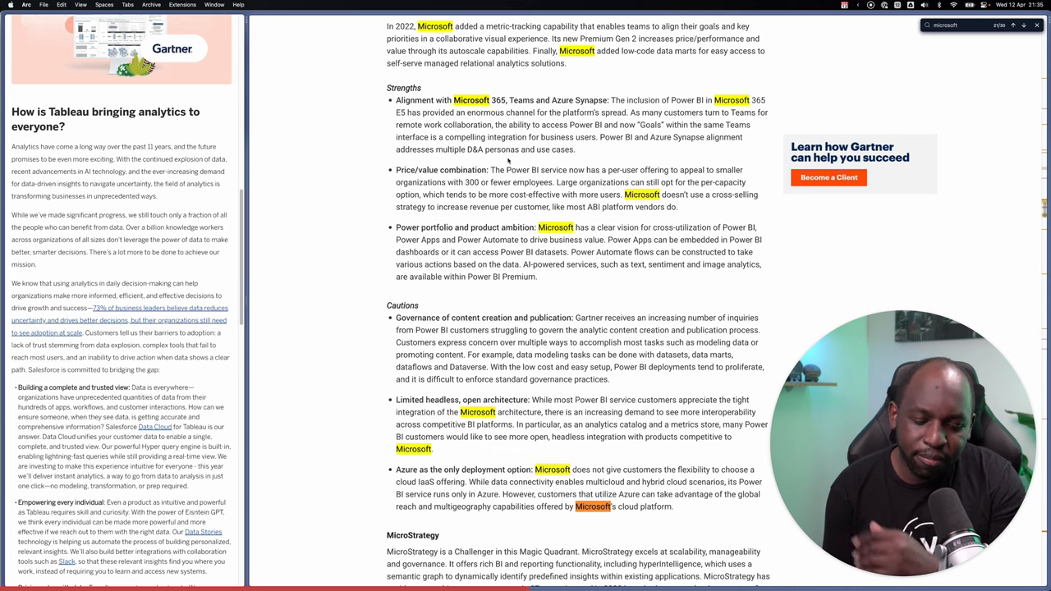
Scroll the Gartner report past Microsoft's cautions to MicroStrategy's first strength.
{"action": "scroll", "scroll_direction": "down", "scroll_amount": 3}
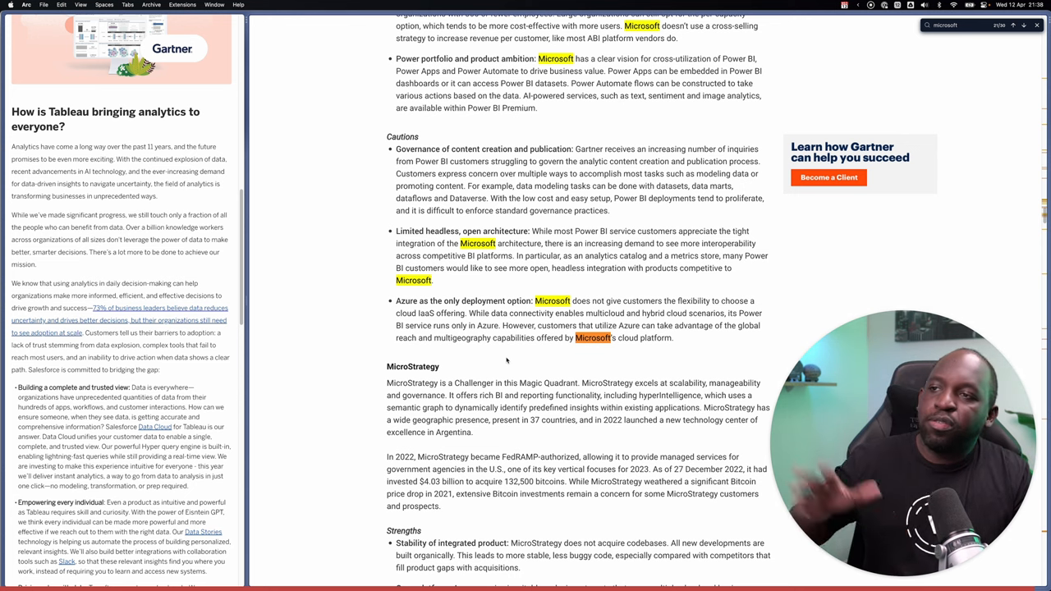
{"action": "mouse_move", "coordinate": [340, 139]}
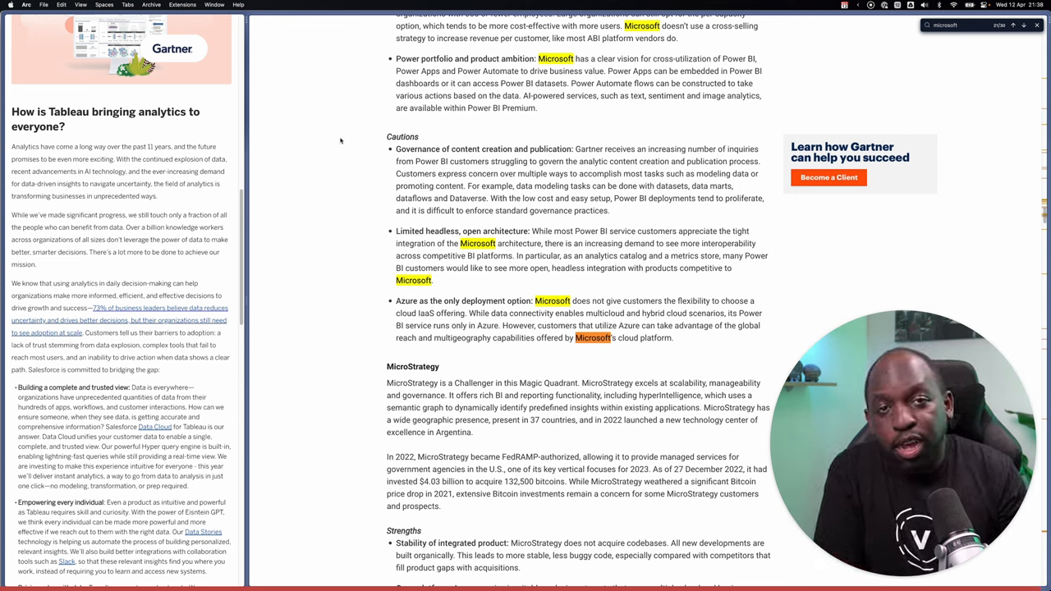
Scroll the Gartner pane through MicroStrategy toward the Pyramid and Qlik entries.
{"action": "scroll", "scroll_direction": "down", "scroll_amount": 3}
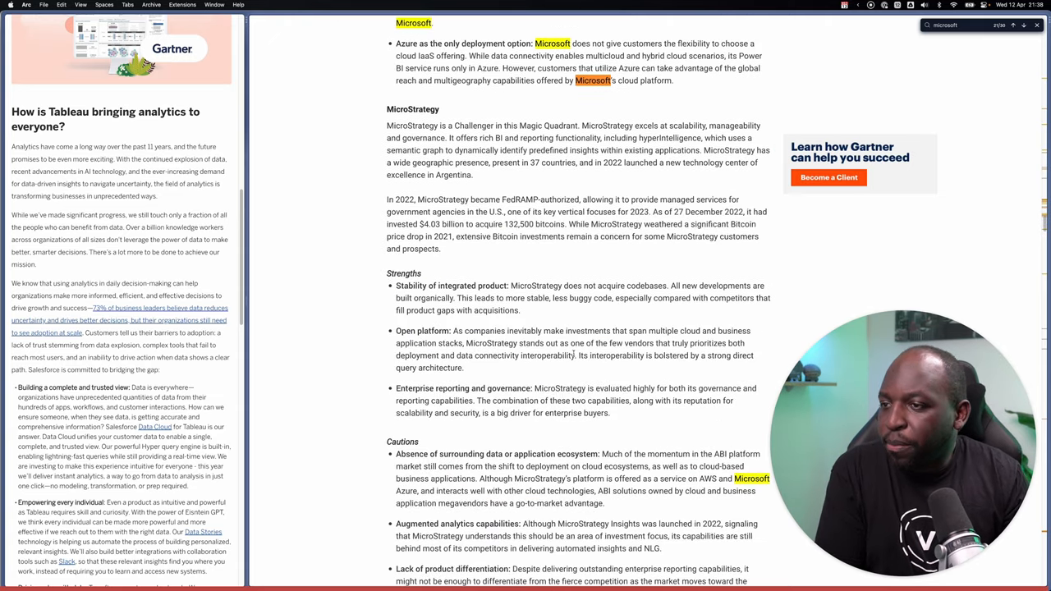
{"action": "scroll", "scroll_direction": "down", "scroll_amount": 3}
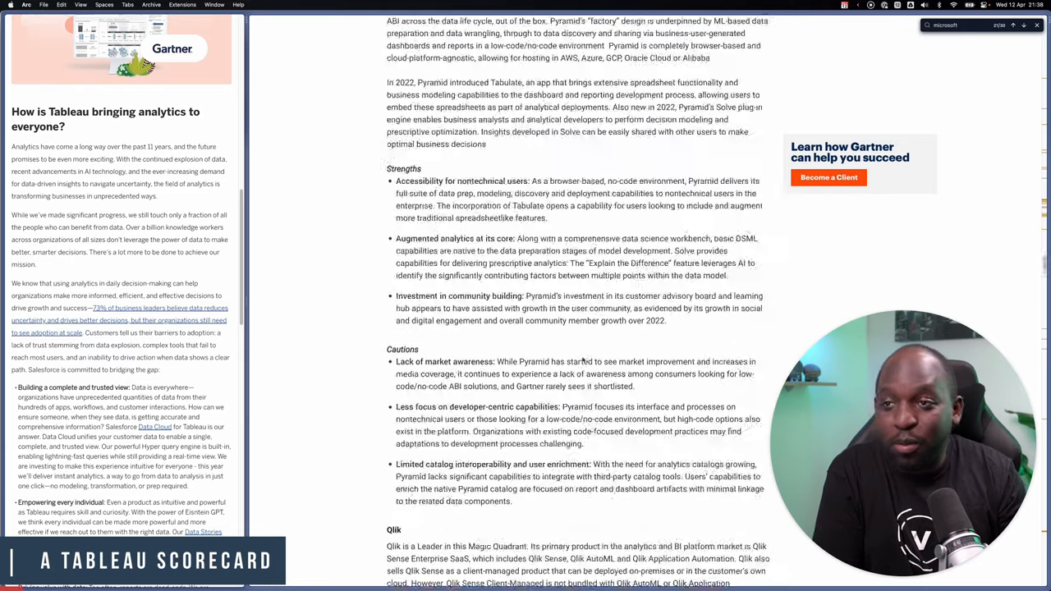
{"action": "scroll", "scroll_direction": "up", "scroll_amount": 3}
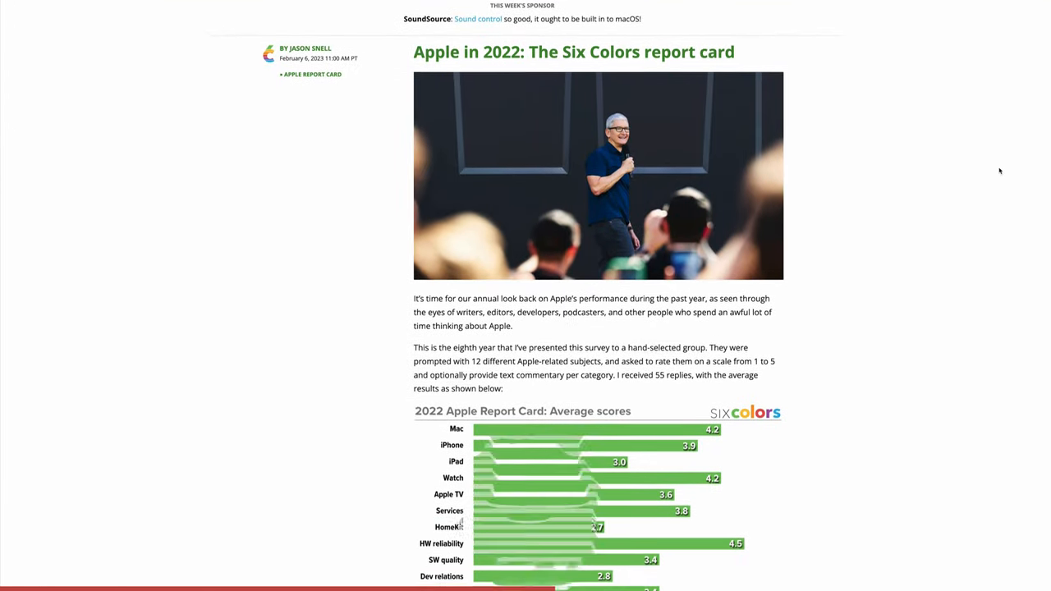
Scroll the Six Colors report card past the average-score and change charts to the Mac grades.
{"action": "scroll", "scroll_direction": "down", "scroll_amount": 3}
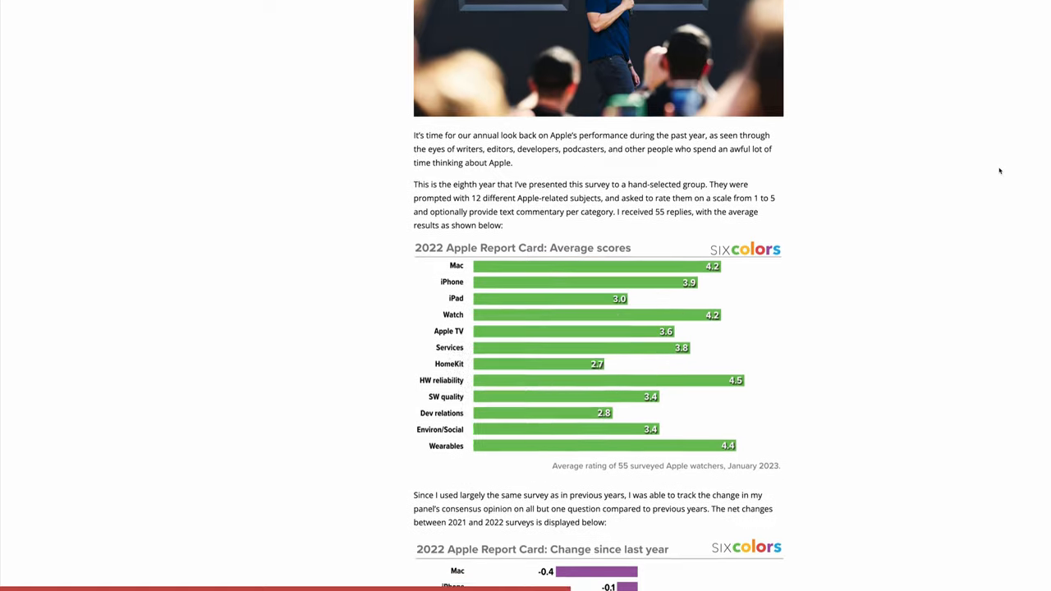
{"action": "scroll", "scroll_direction": "down", "scroll_amount": 3}
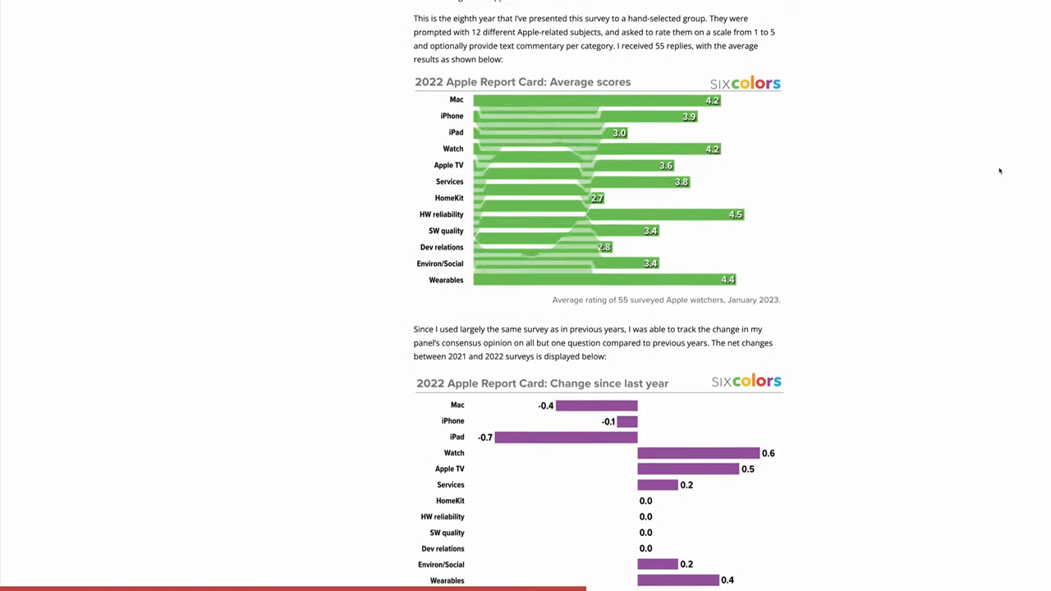
{"action": "scroll", "scroll_direction": "down", "scroll_amount": 3}
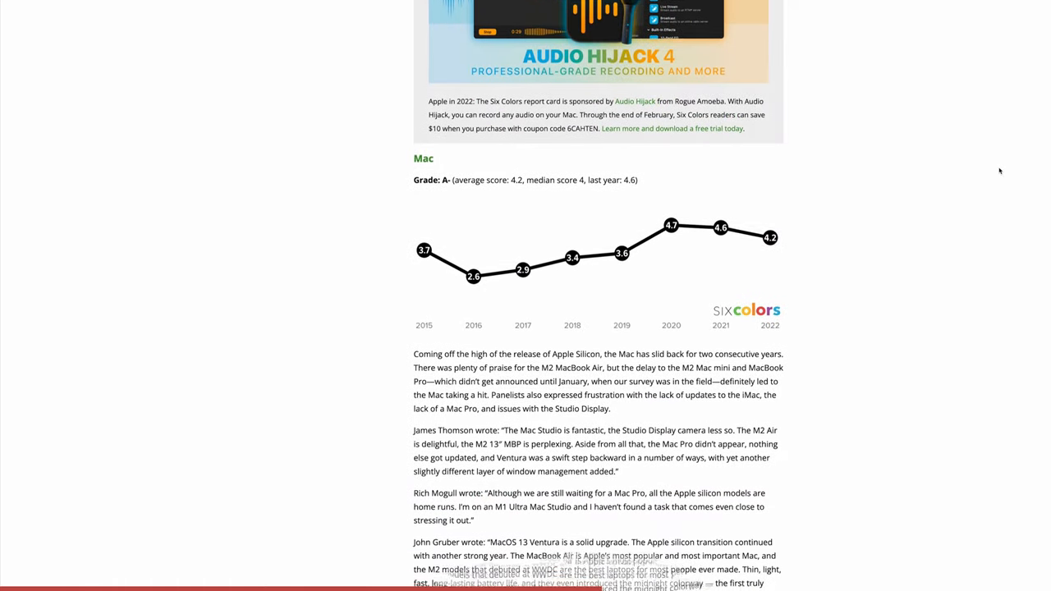
{"action": "scroll", "scroll_direction": "down", "scroll_amount": 3}
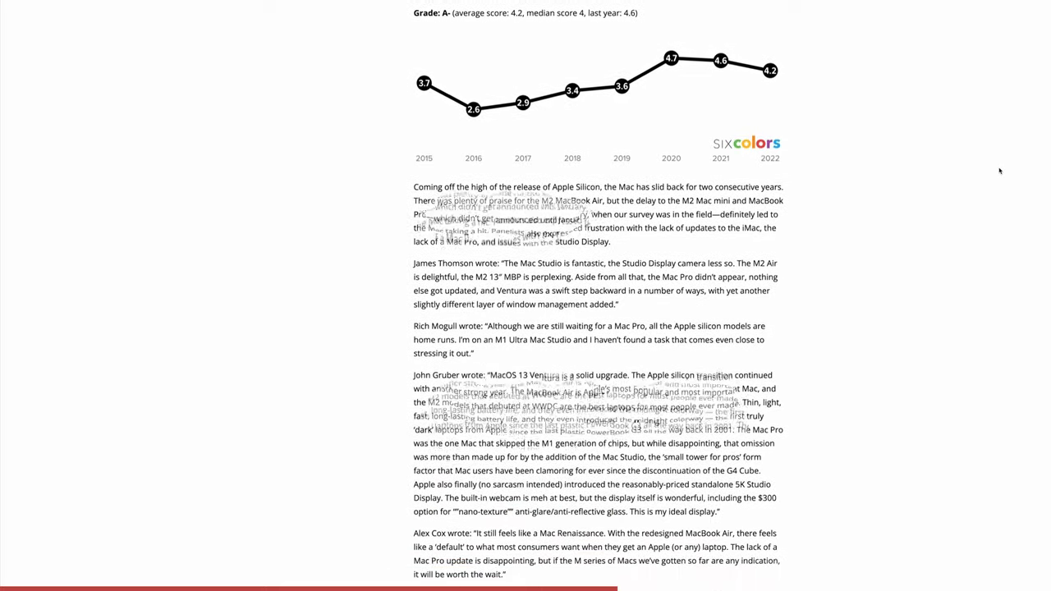
{"action": "scroll", "scroll_direction": "down", "scroll_amount": 3}
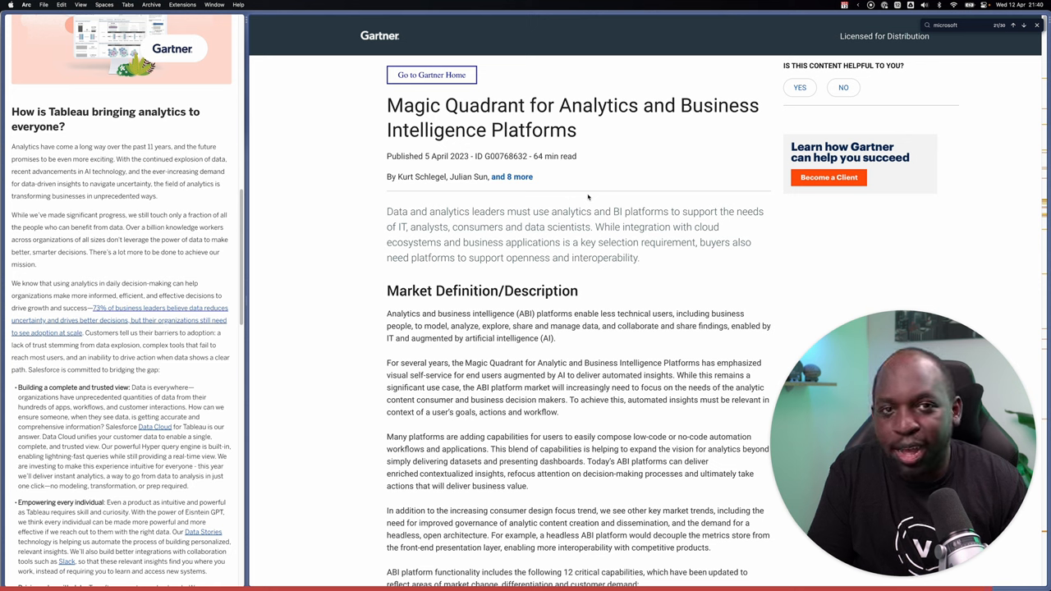
{"action": "mouse_move", "coordinate": [632, 212]}
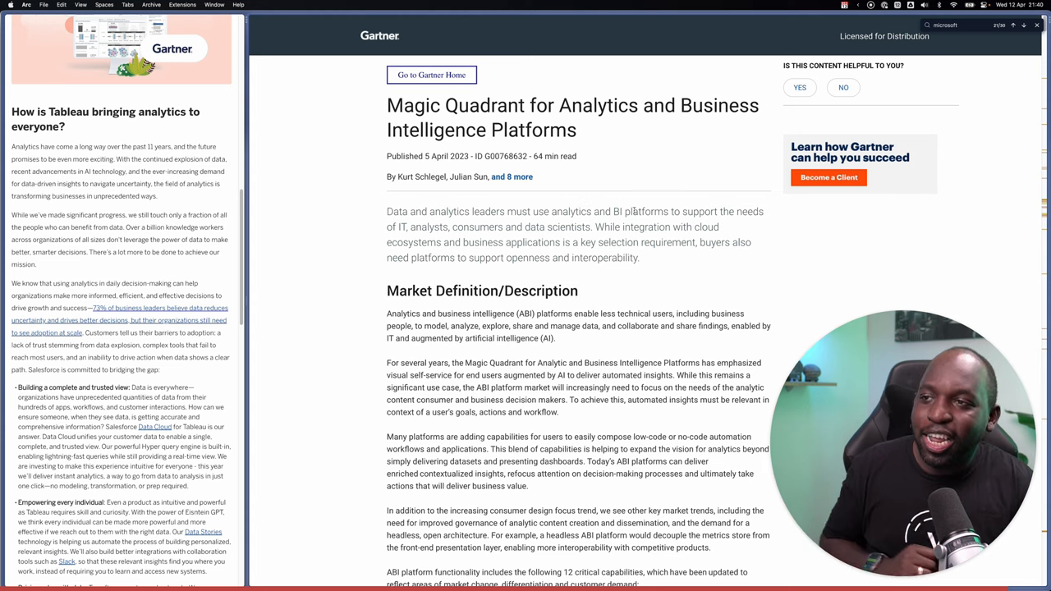